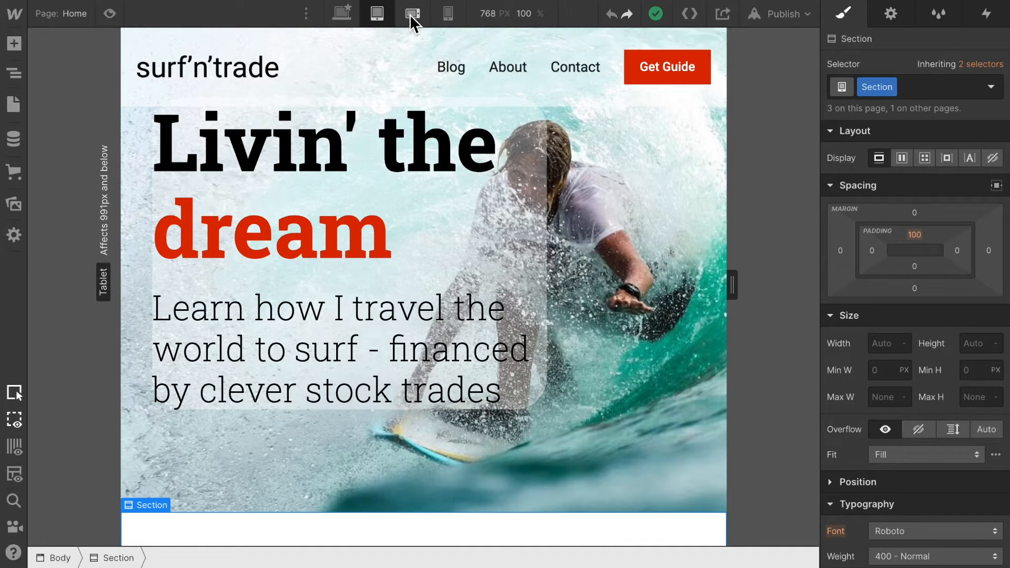
Preview the homepage at the mobile landscape breakpoint after briefly comparing with tablet
click(412, 13)
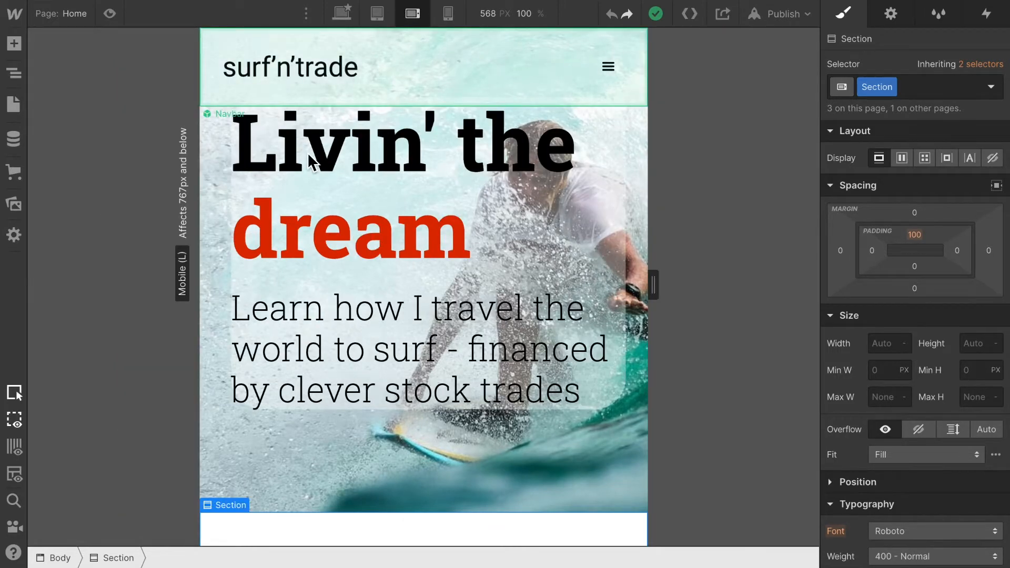
mouse_move(628, 90)
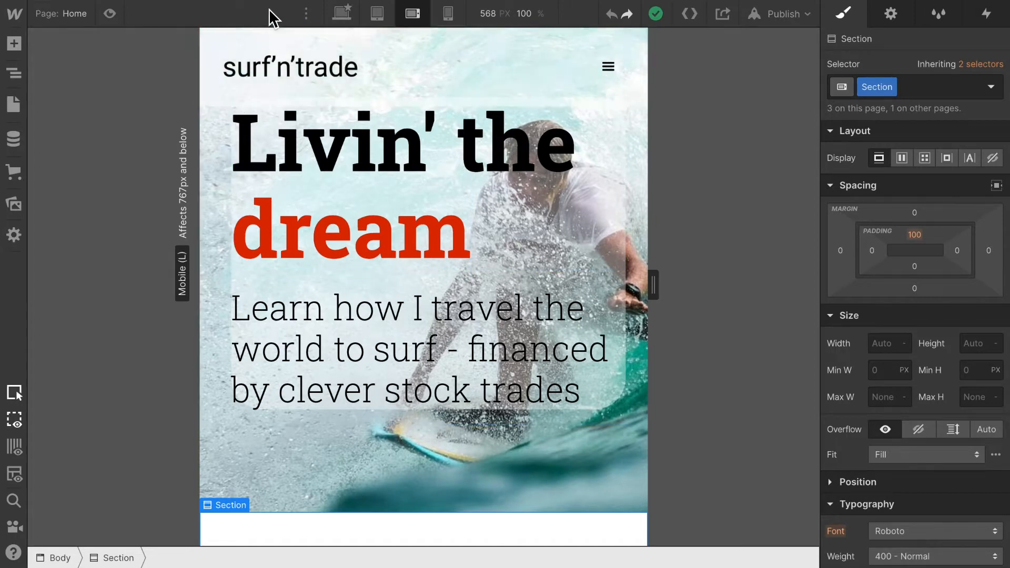
click(377, 13)
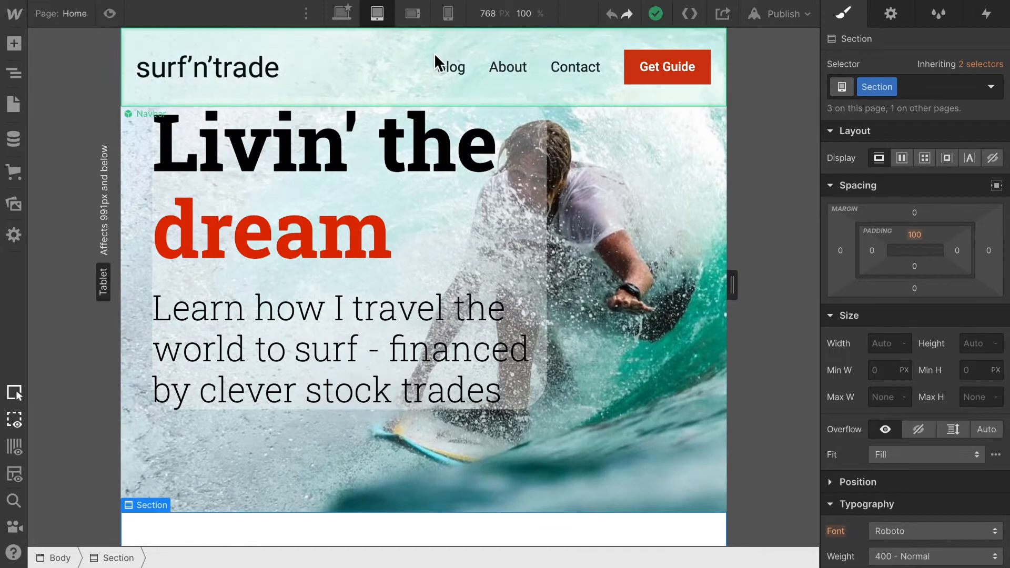
mouse_move(413, 13)
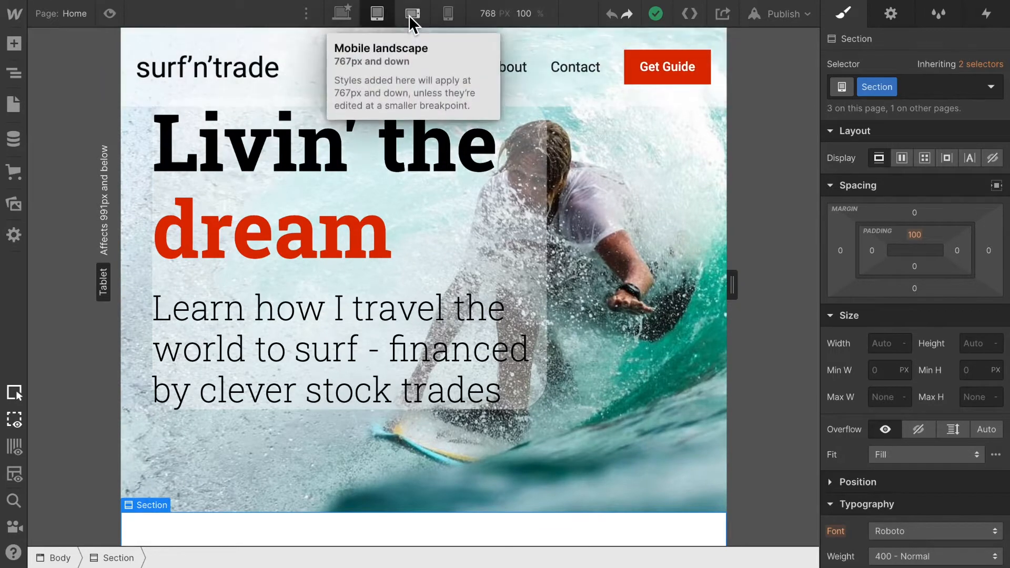
click(413, 12)
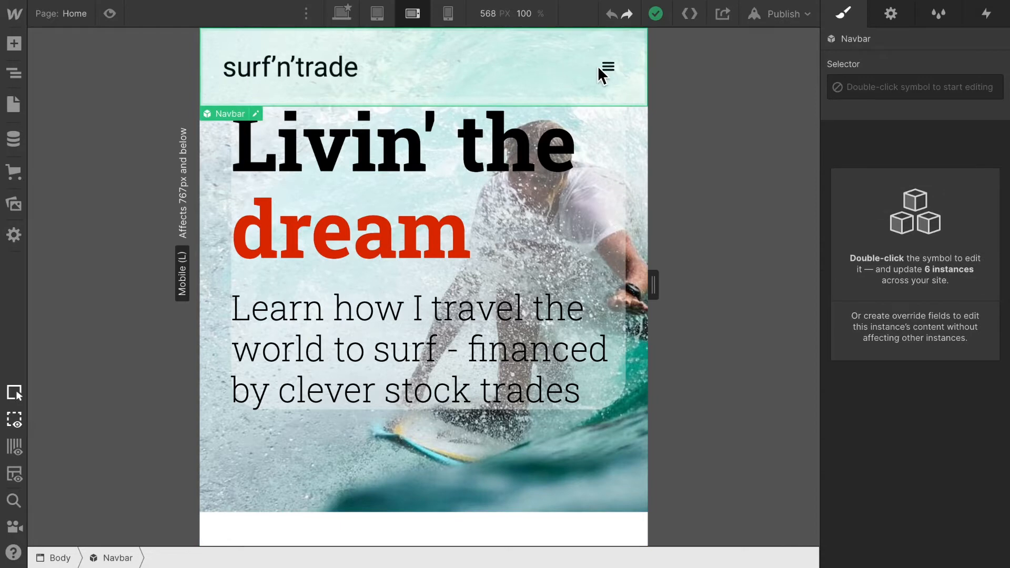
double_click(606, 66)
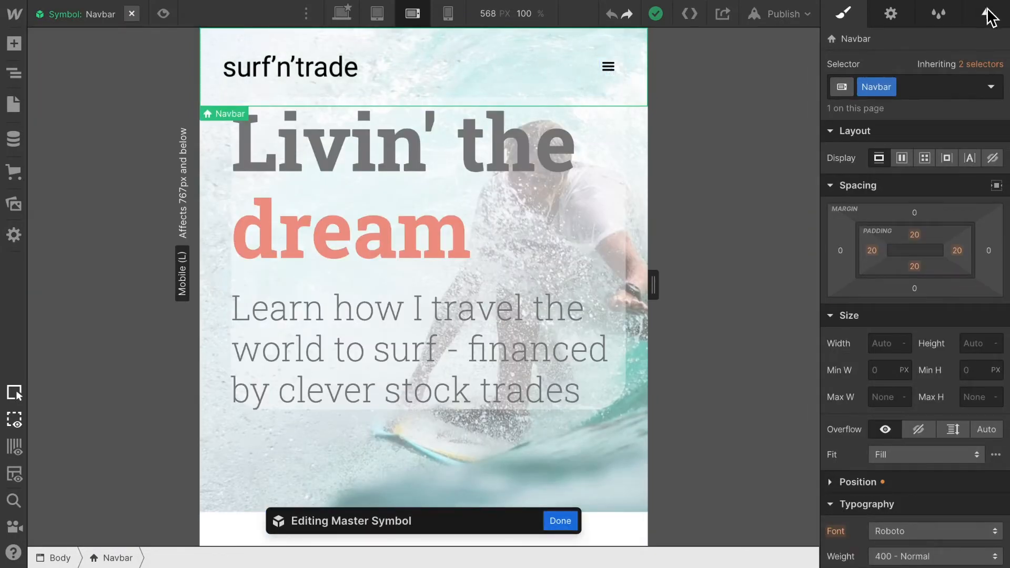
click(891, 13)
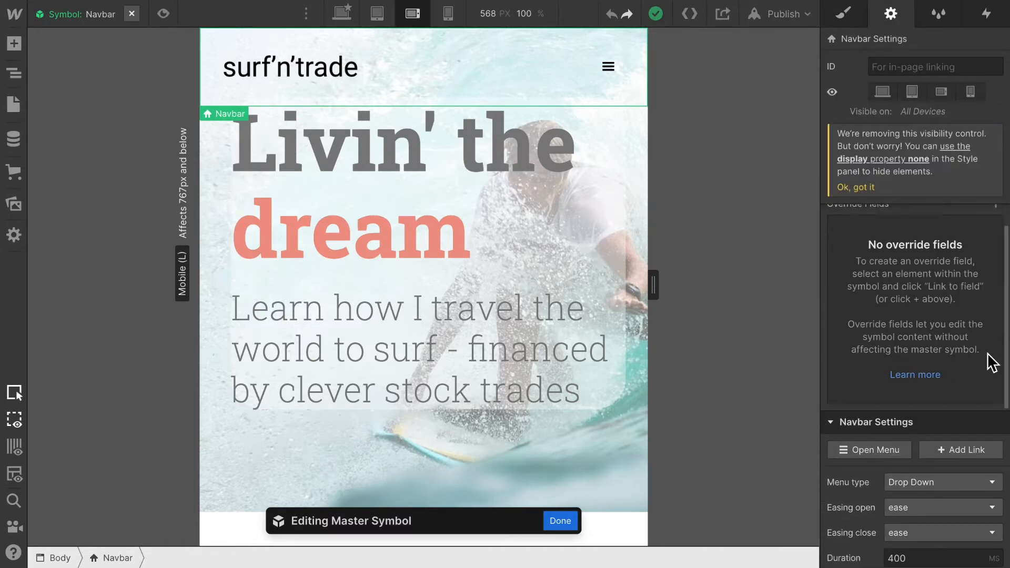
scroll(down, 3)
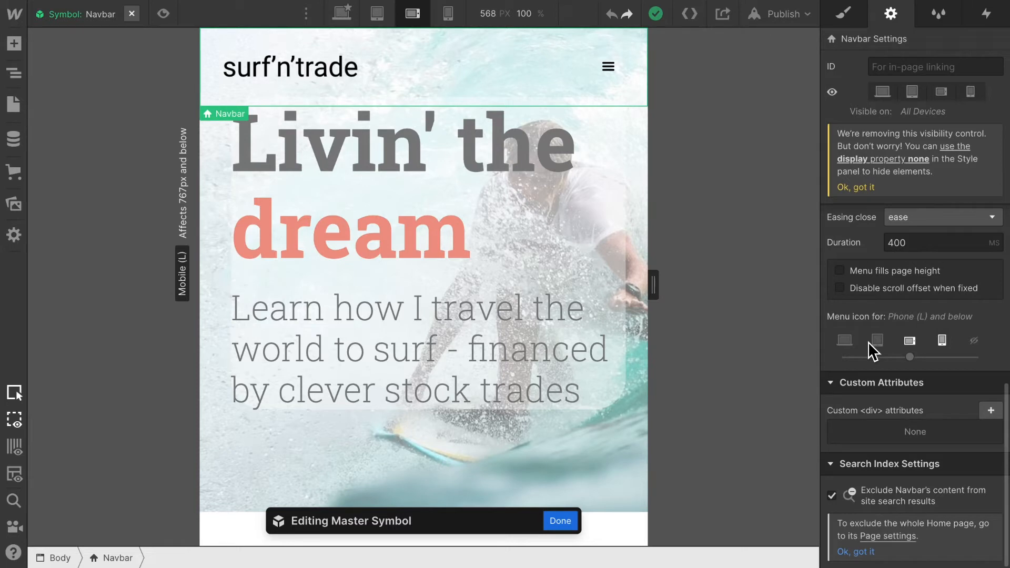
mouse_move(873, 351)
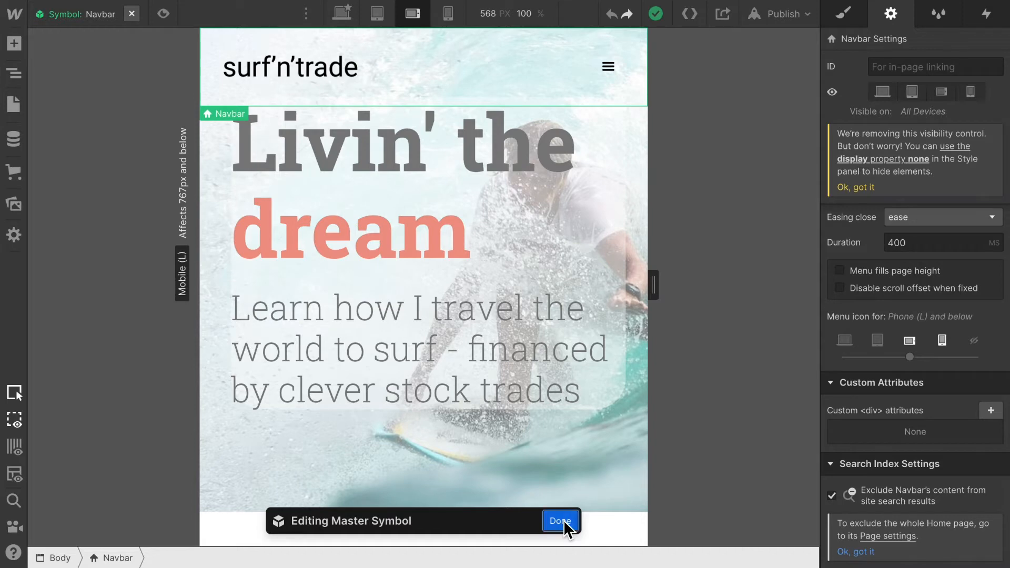
click(560, 520)
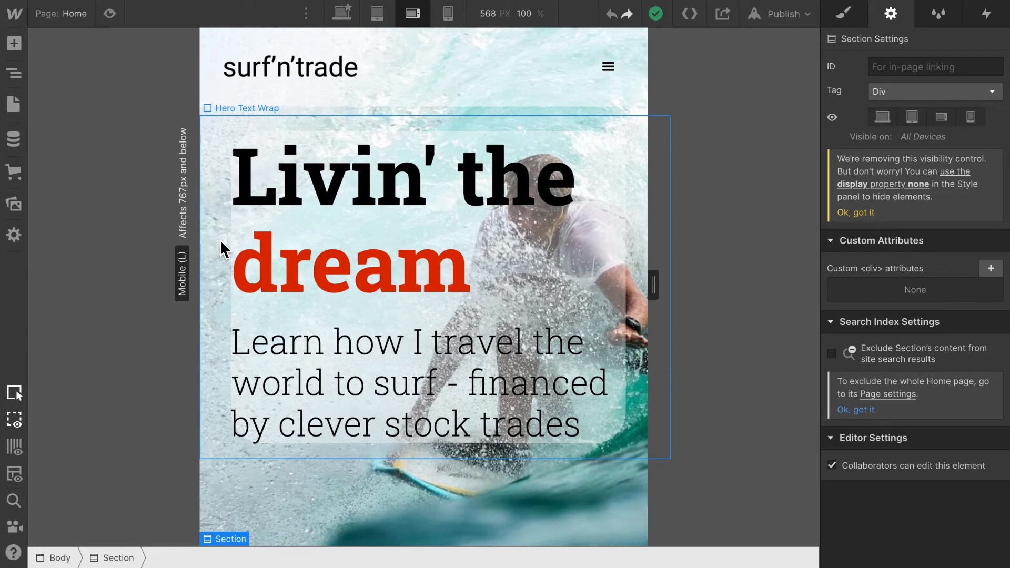
Reduce Hero Text Wrap's right and left padding in the Style panel
click(247, 107)
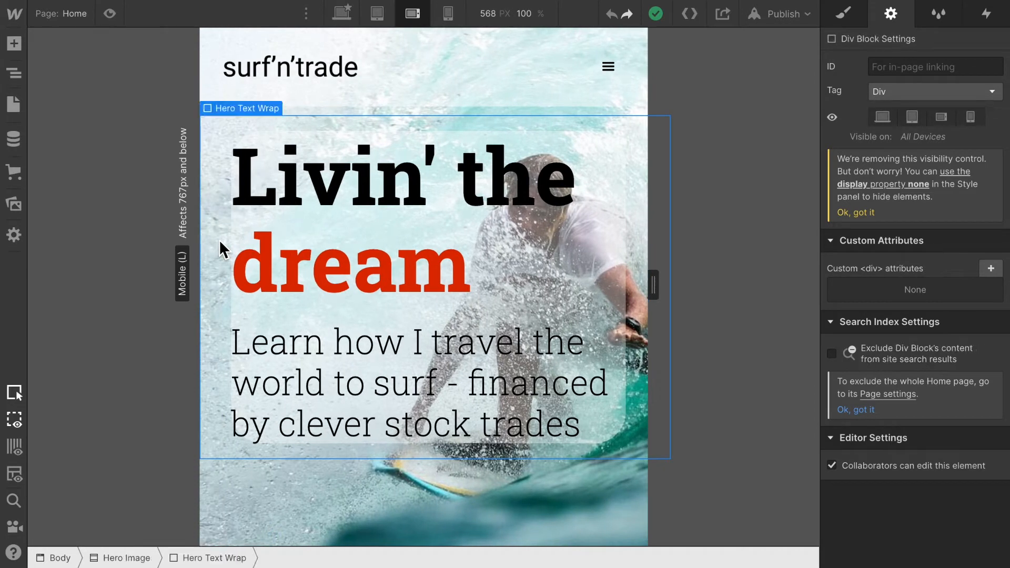
click(322, 264)
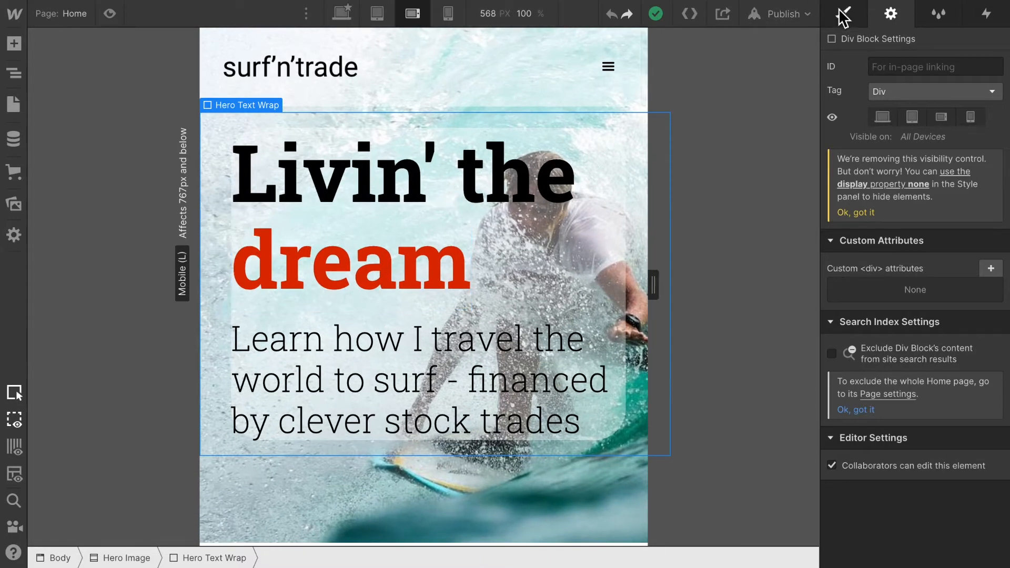
click(843, 14)
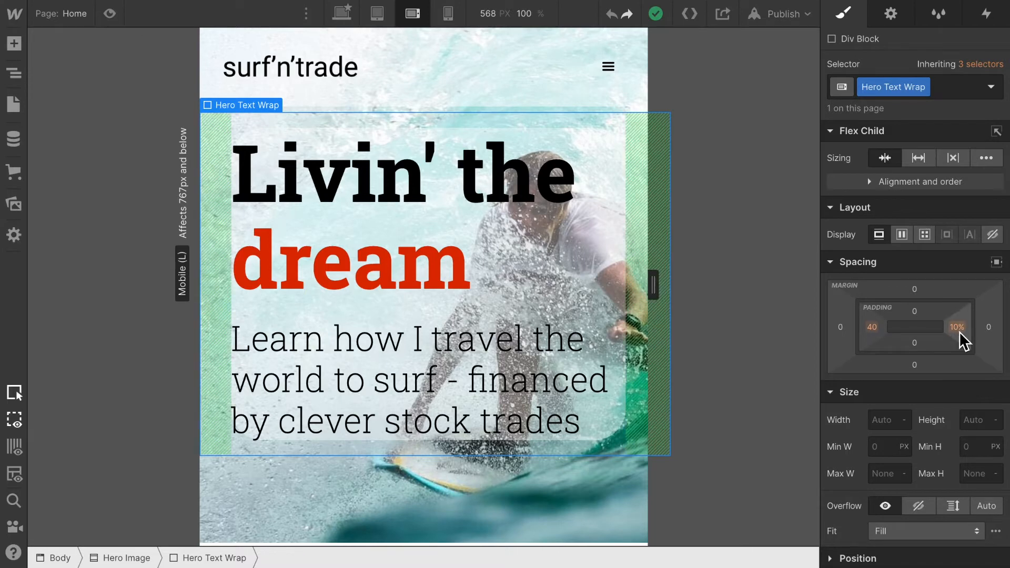
click(956, 327)
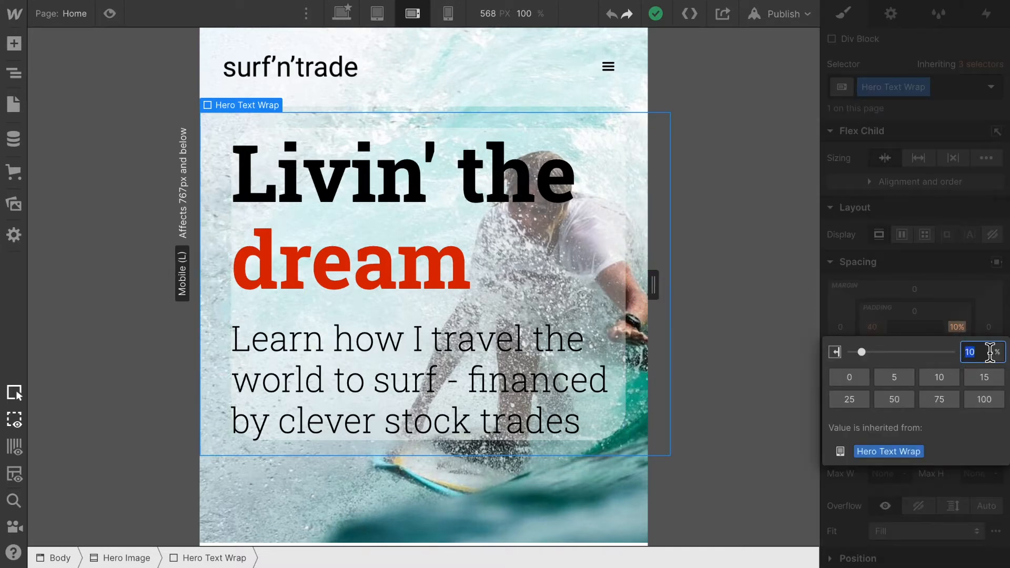
click(848, 377)
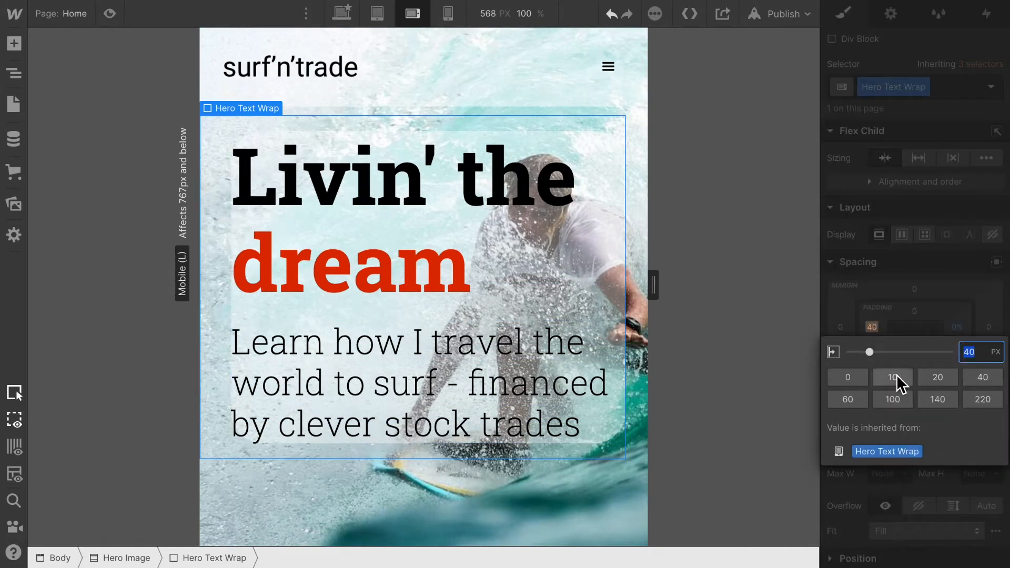
click(937, 376)
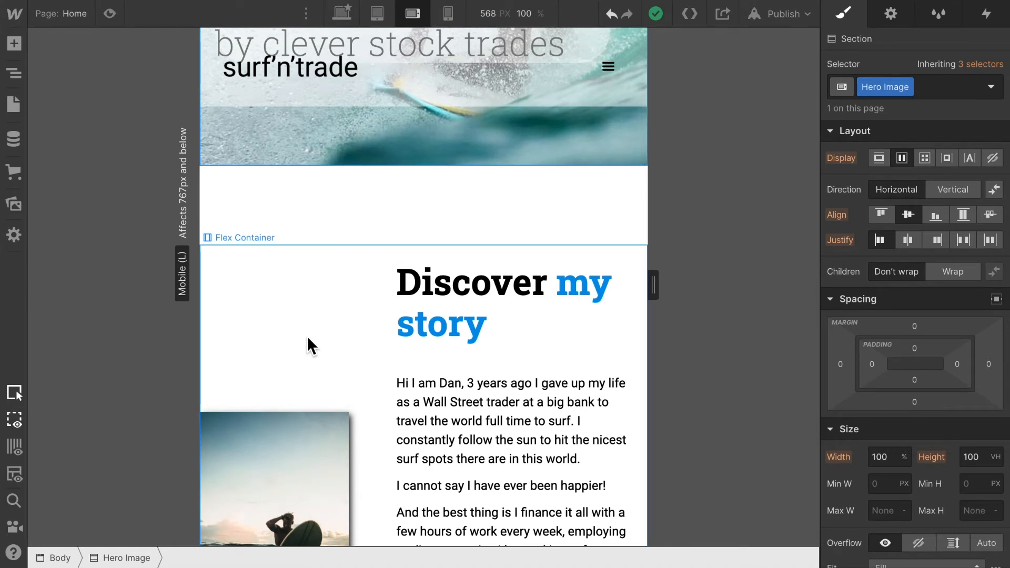
Set the story section's Flex Container children to Wrap
click(15, 74)
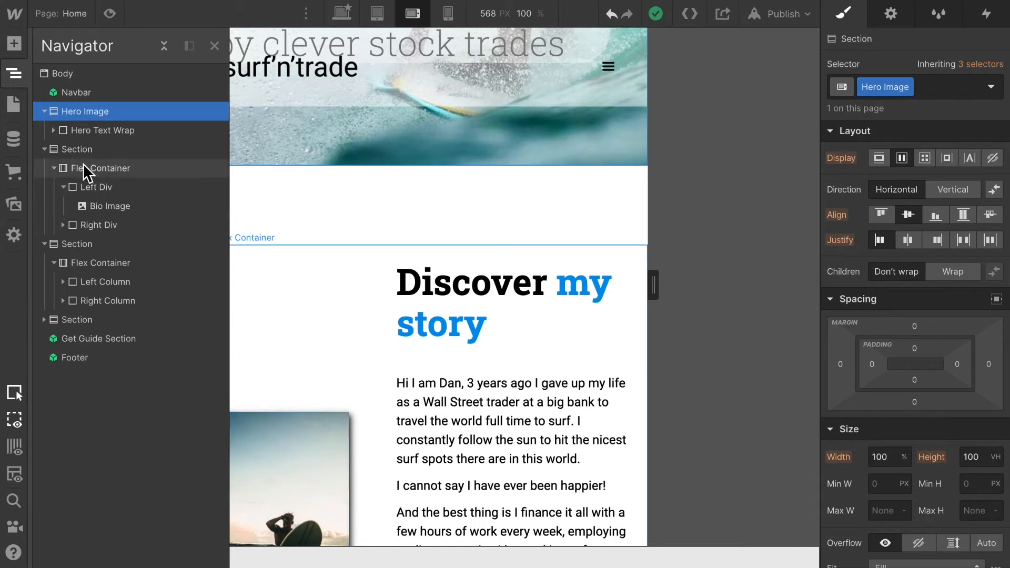
click(105, 169)
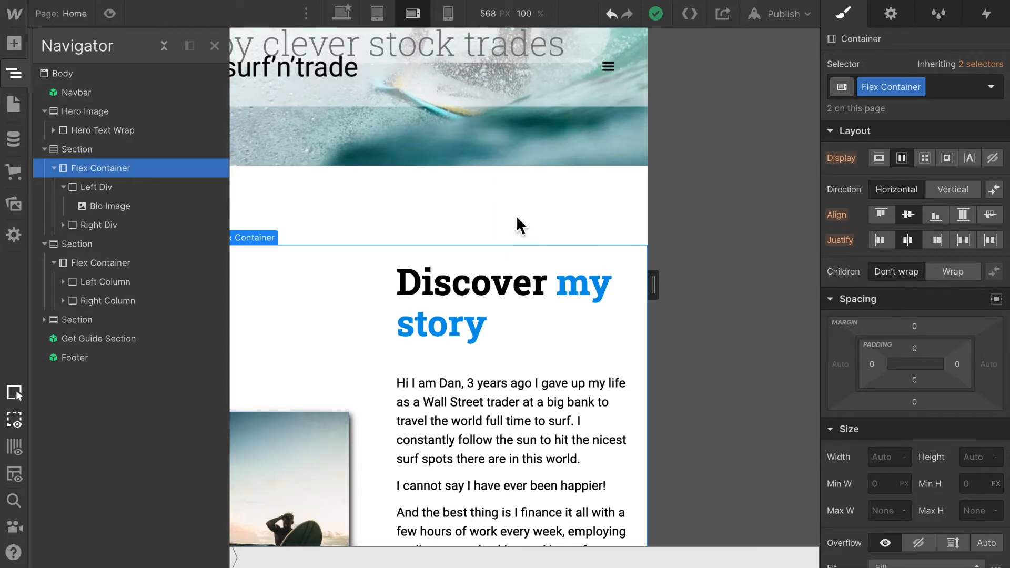
mouse_move(837, 290)
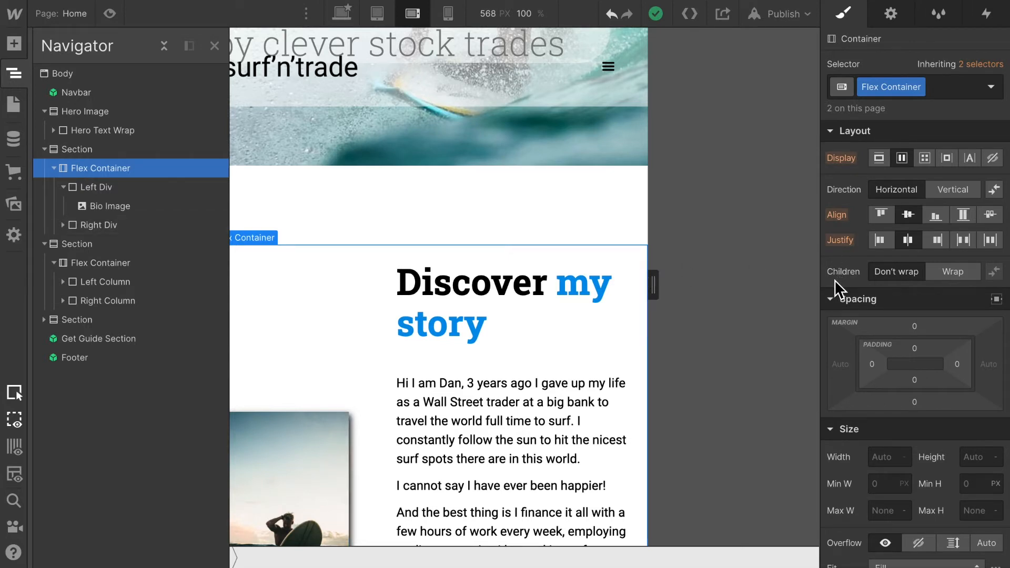
mouse_move(844, 278)
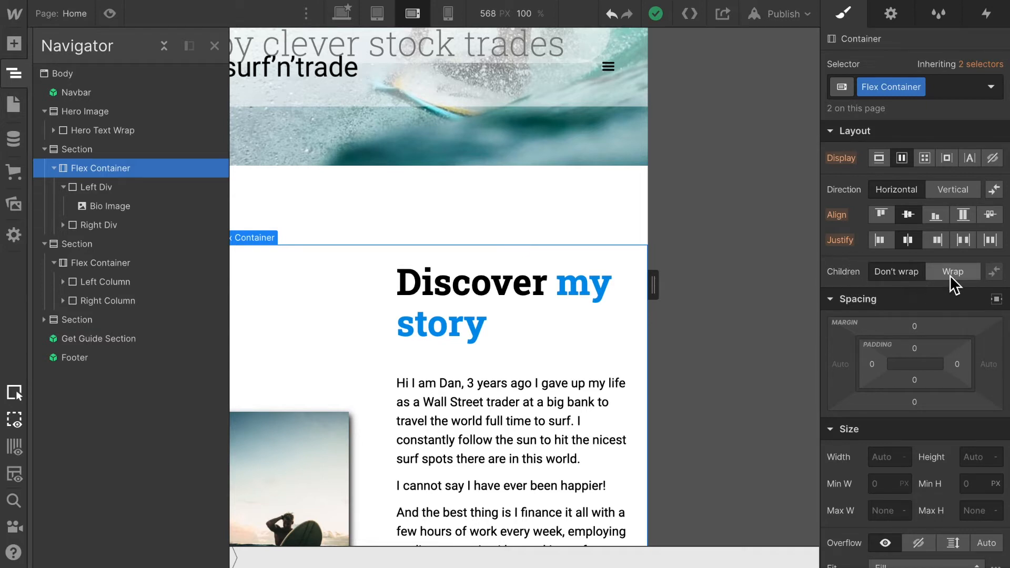
click(952, 271)
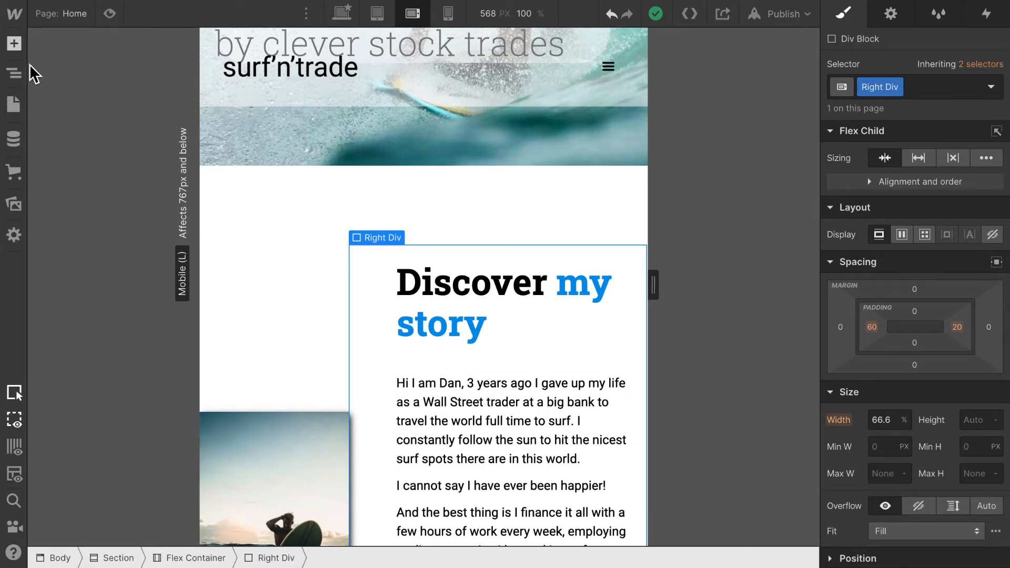
Set the story text's Right Div width to 100%
click(13, 74)
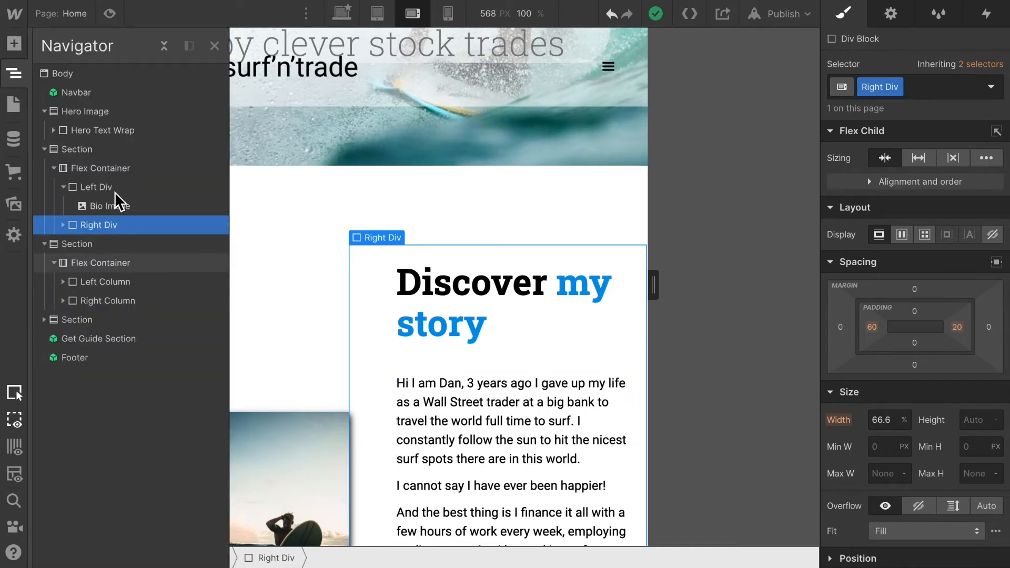
click(97, 186)
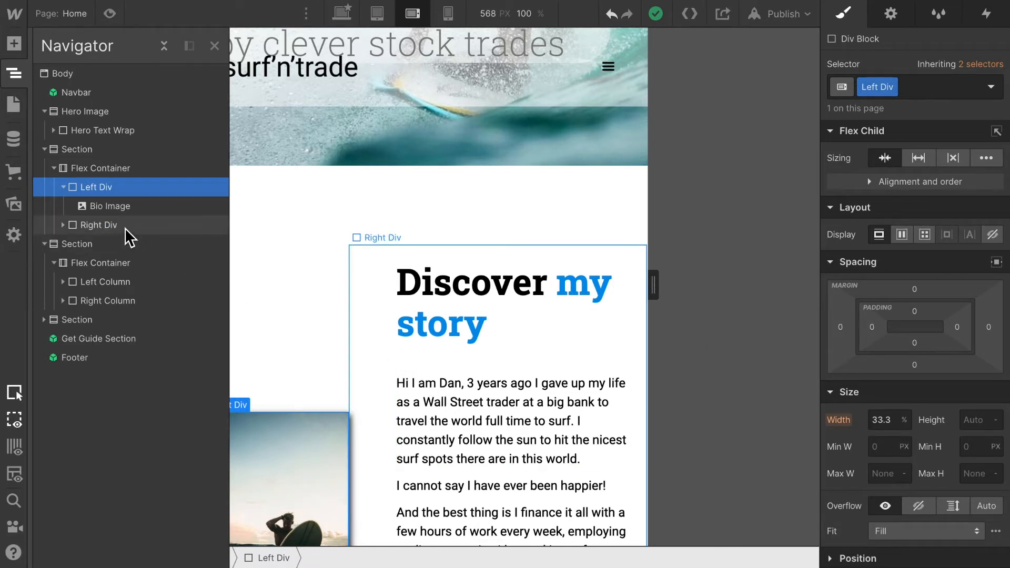
click(99, 224)
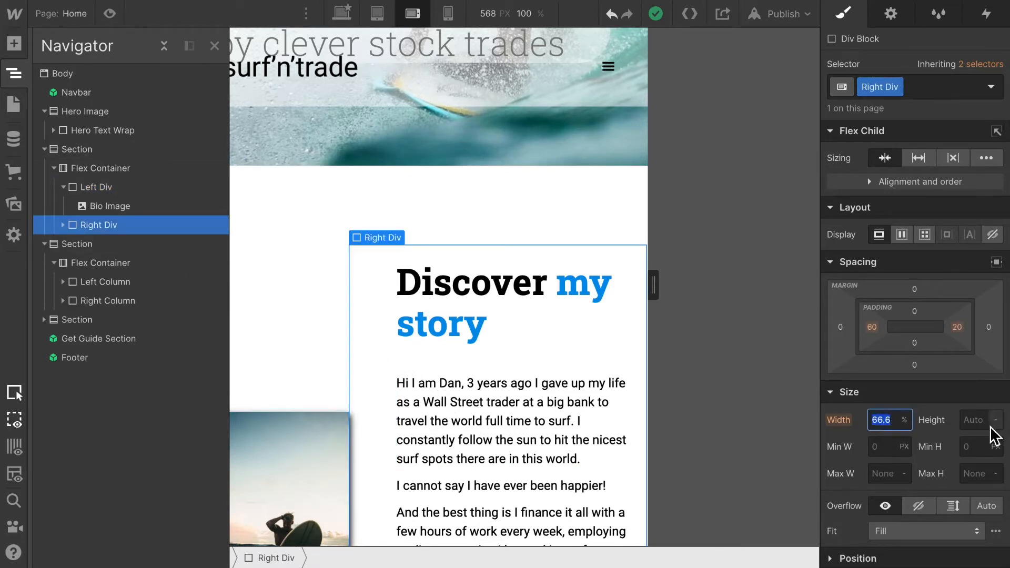
text(100%)
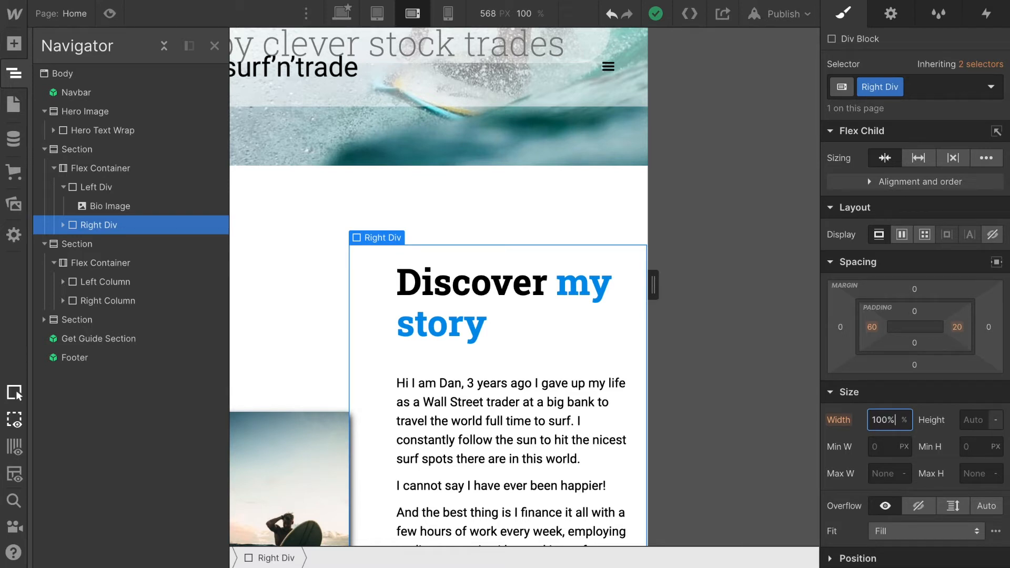
click(885, 419)
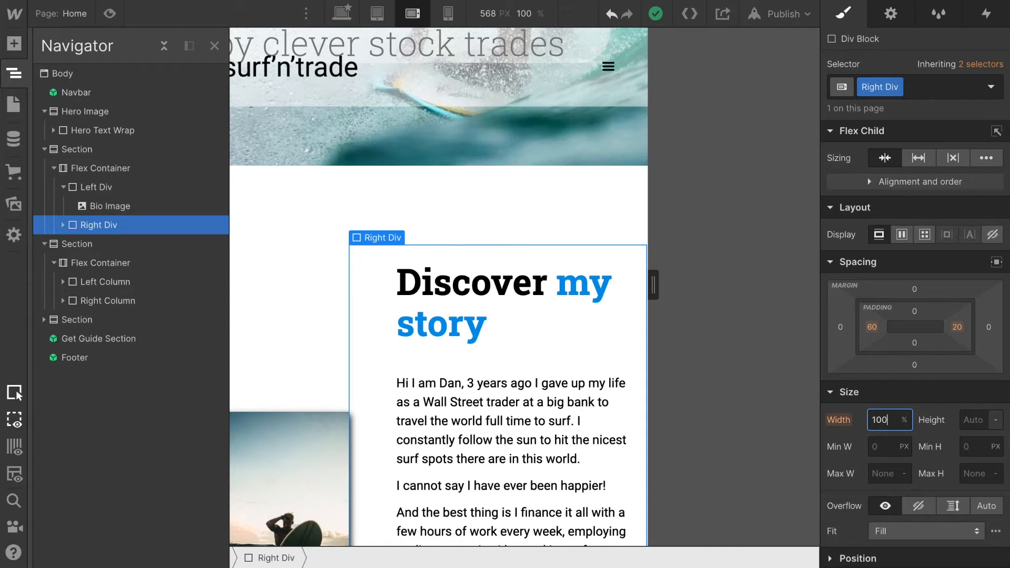
mouse_move(100, 168)
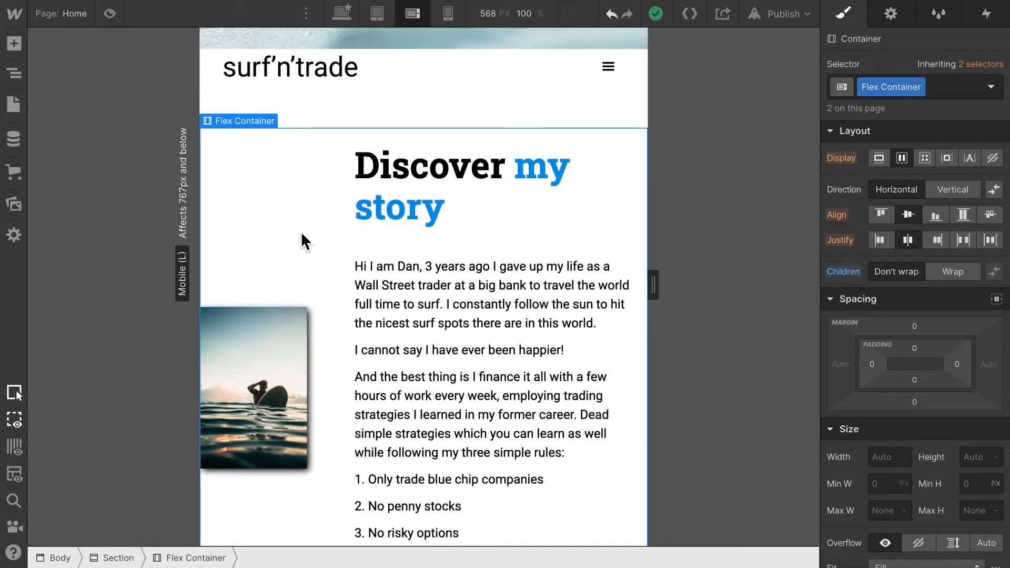
mouse_move(347, 233)
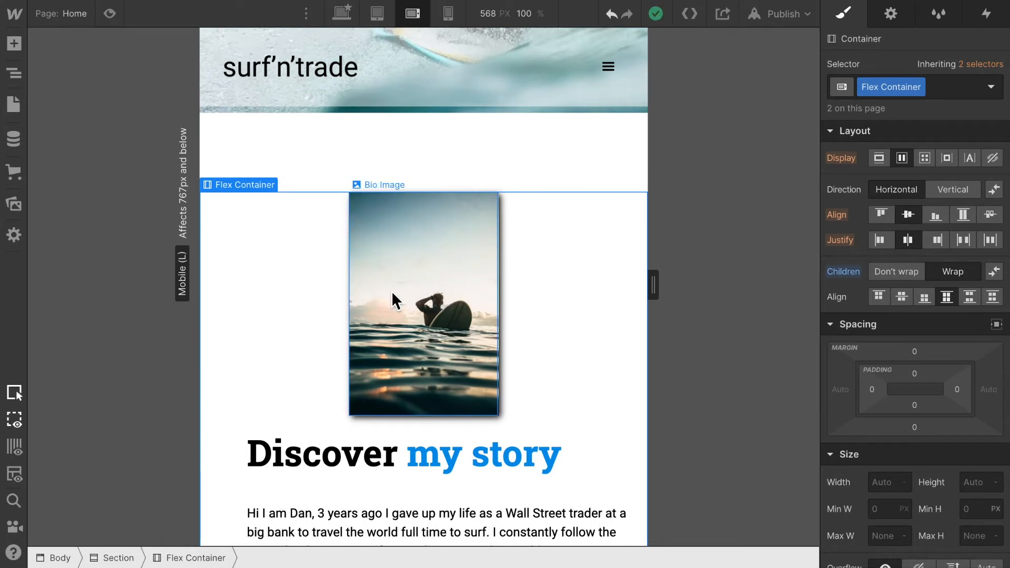
Set the bio image's Left Div width to 50%
click(12, 72)
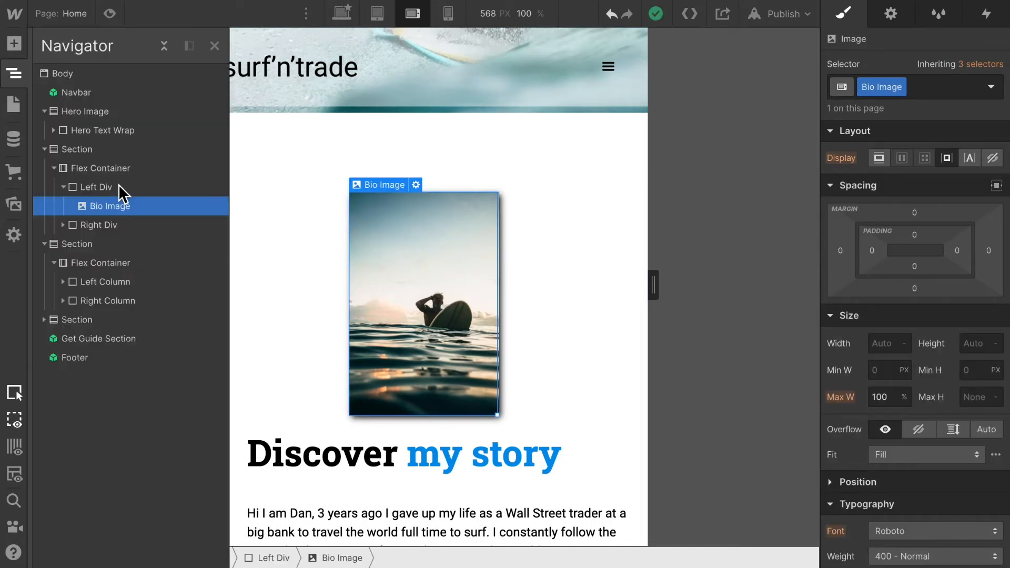
click(95, 187)
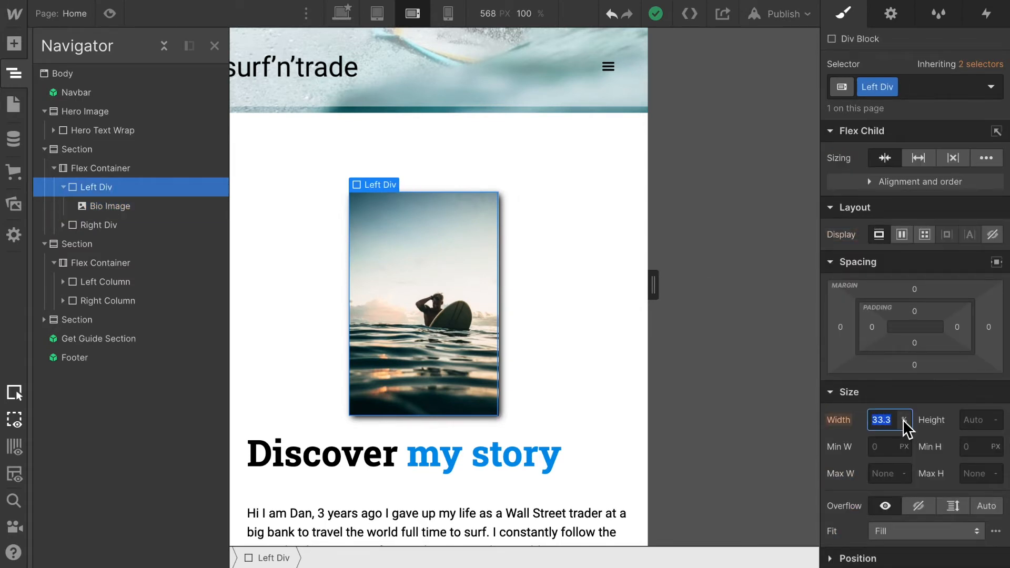
text(50)
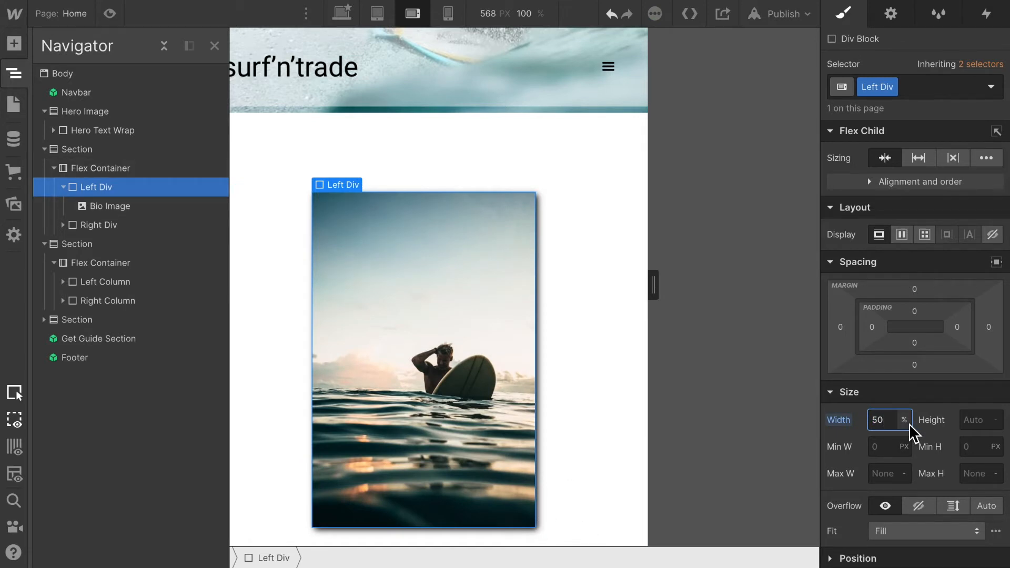
text(40)
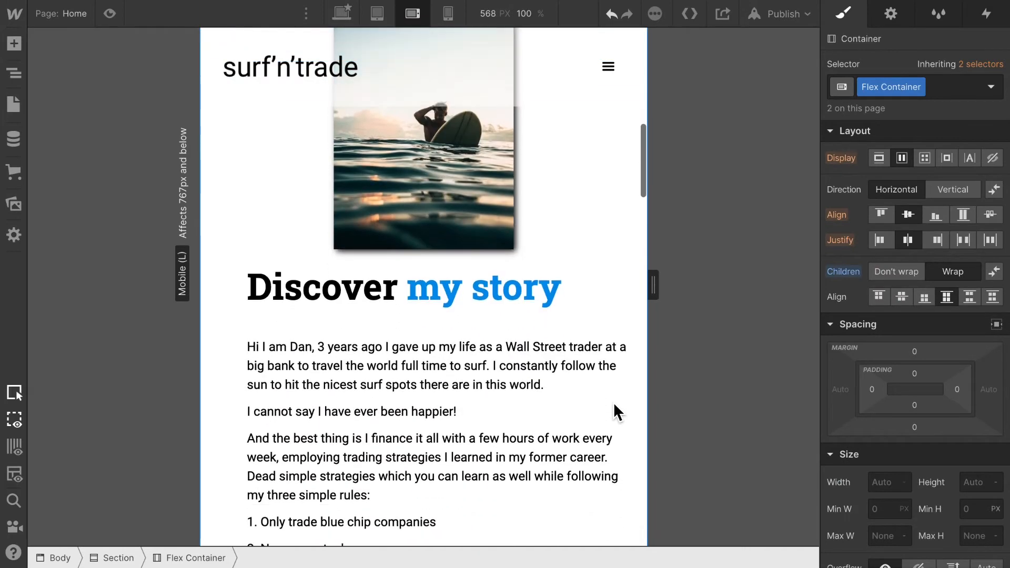
scroll(down, 3)
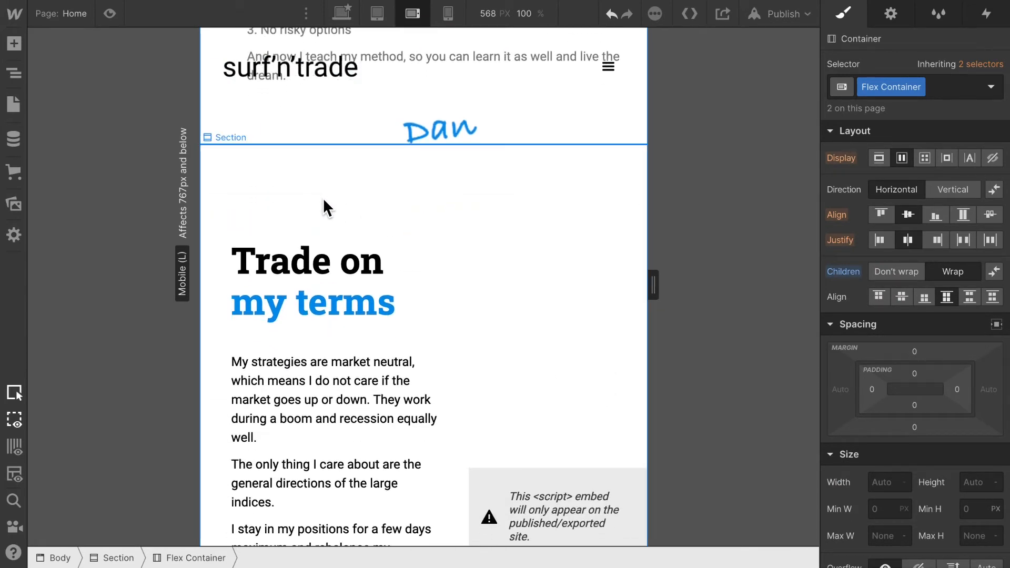
mouse_move(14, 74)
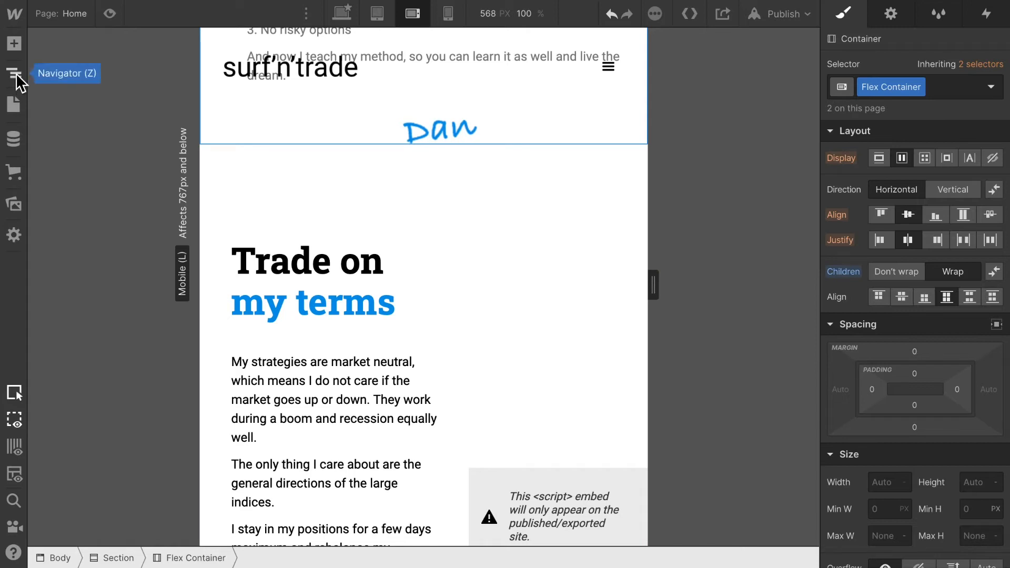
Set the trading section's Left Column width to 100%
click(14, 73)
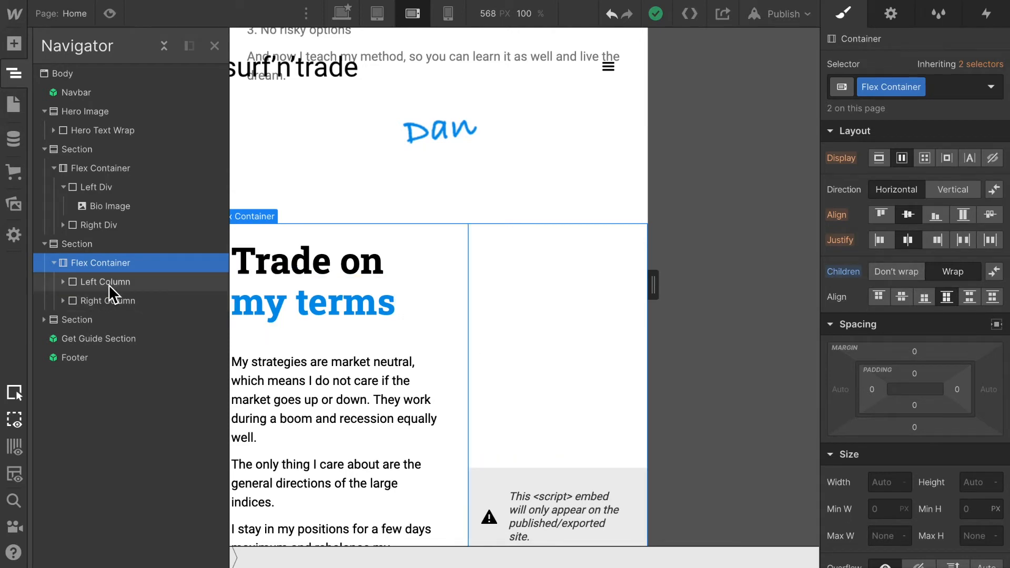
click(104, 281)
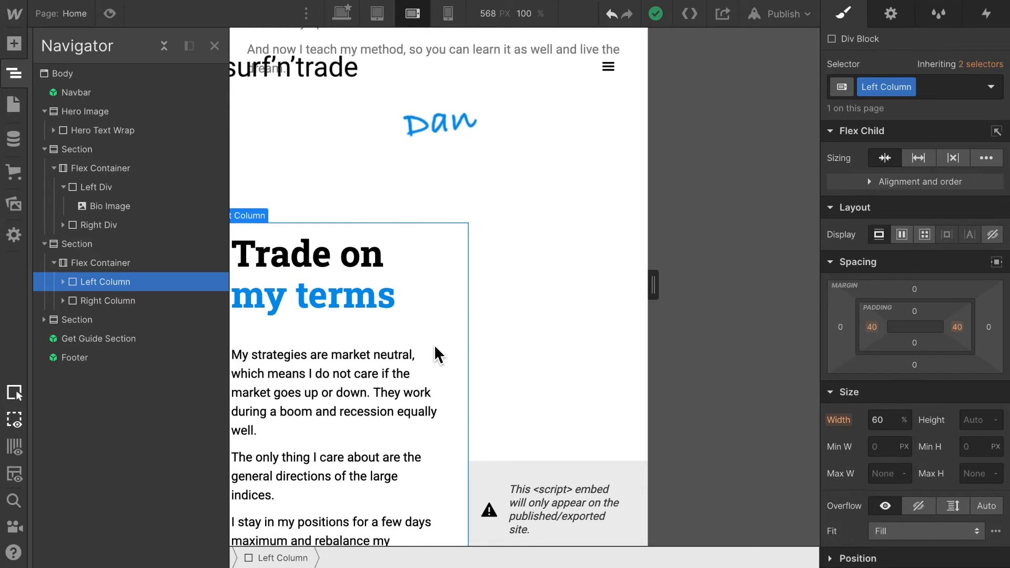
scroll(down, 3)
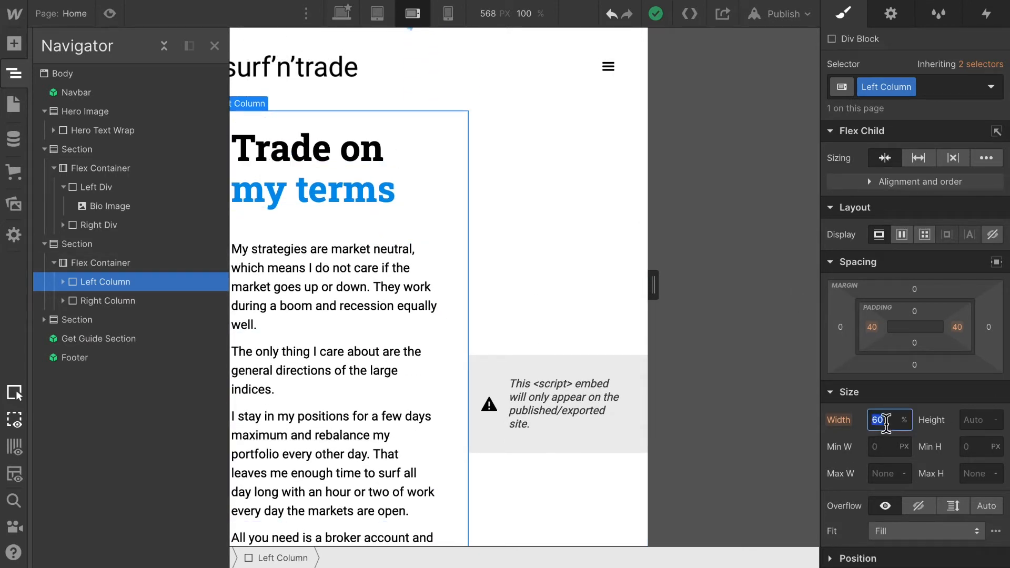
text(100)
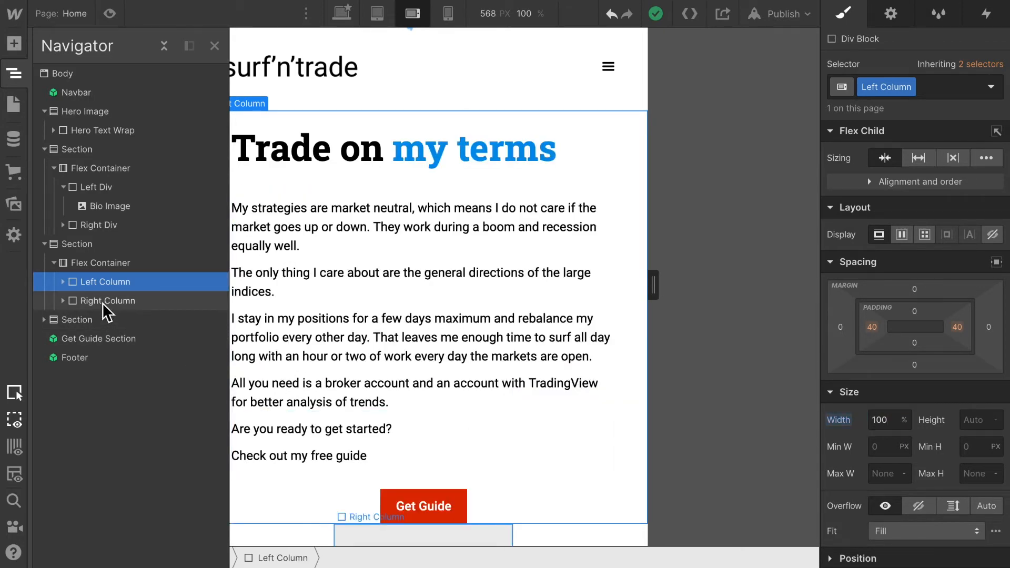
Set the embed's Right Column to 100% width with a 60 px top margin
click(107, 300)
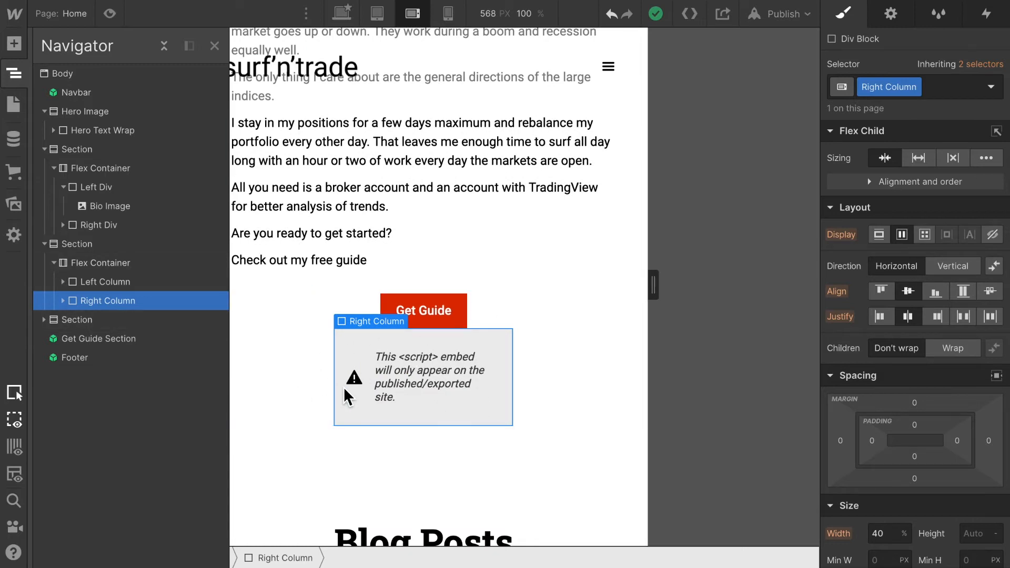
click(888, 533)
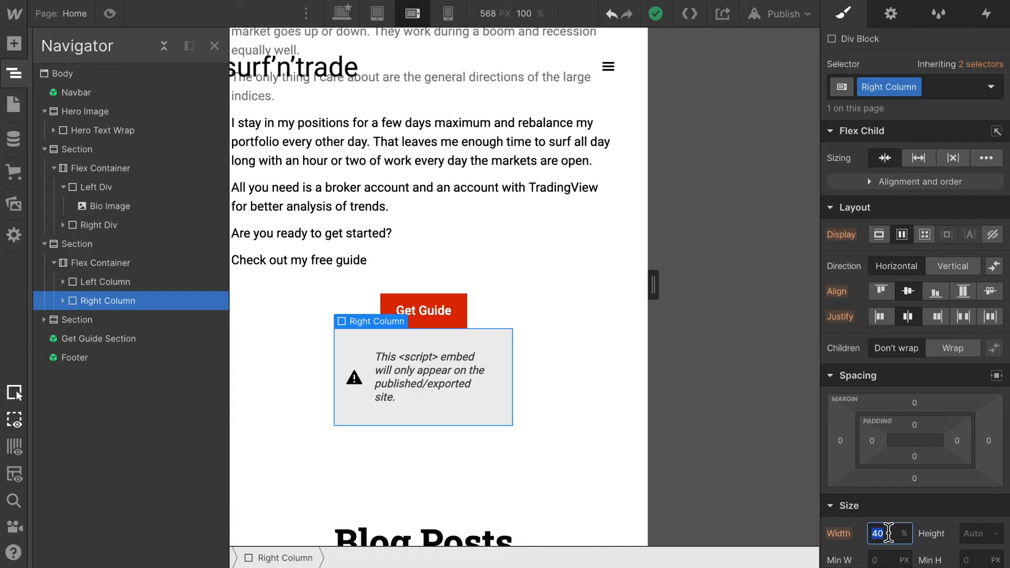
text(100)
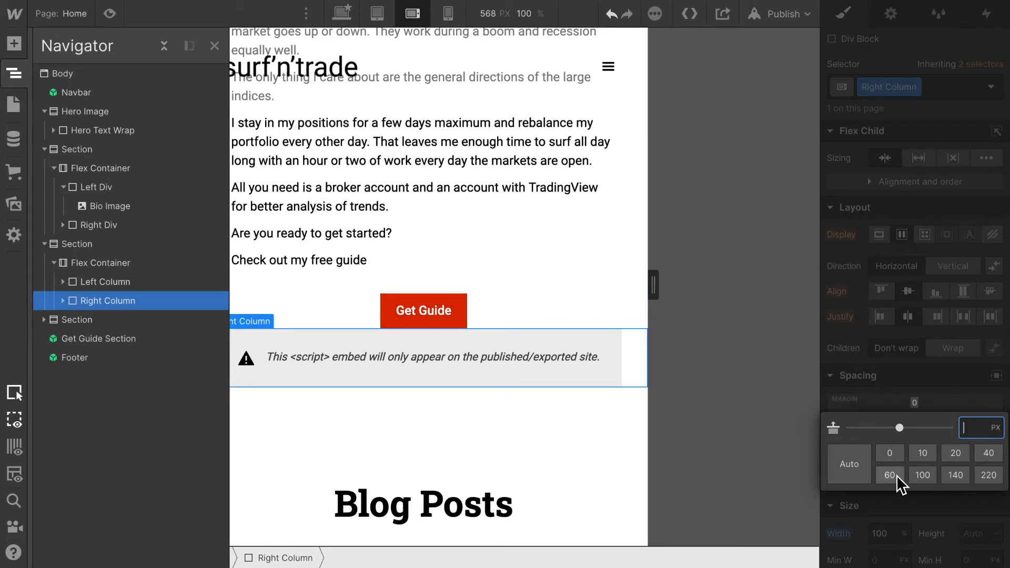
click(890, 475)
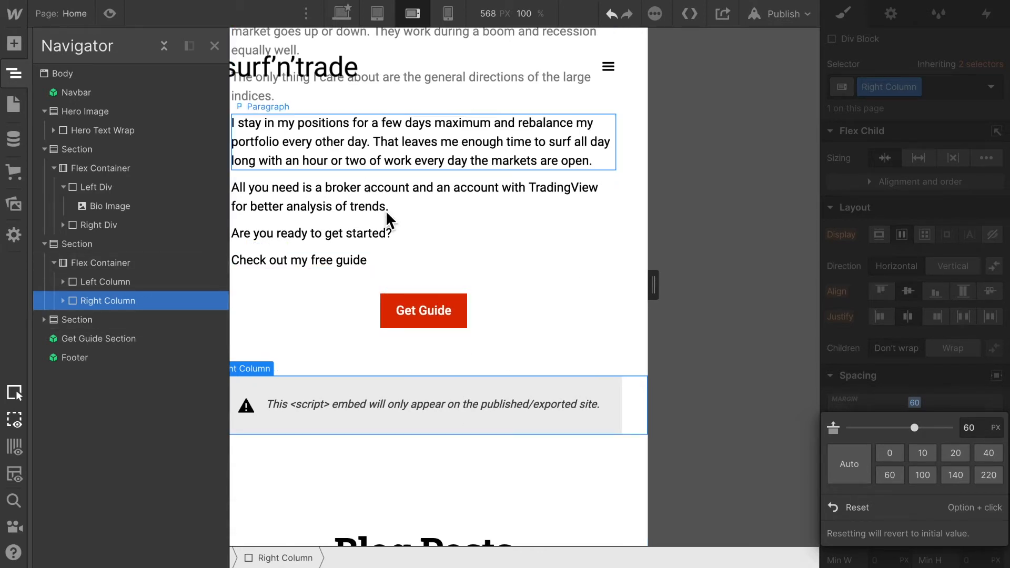
click(413, 12)
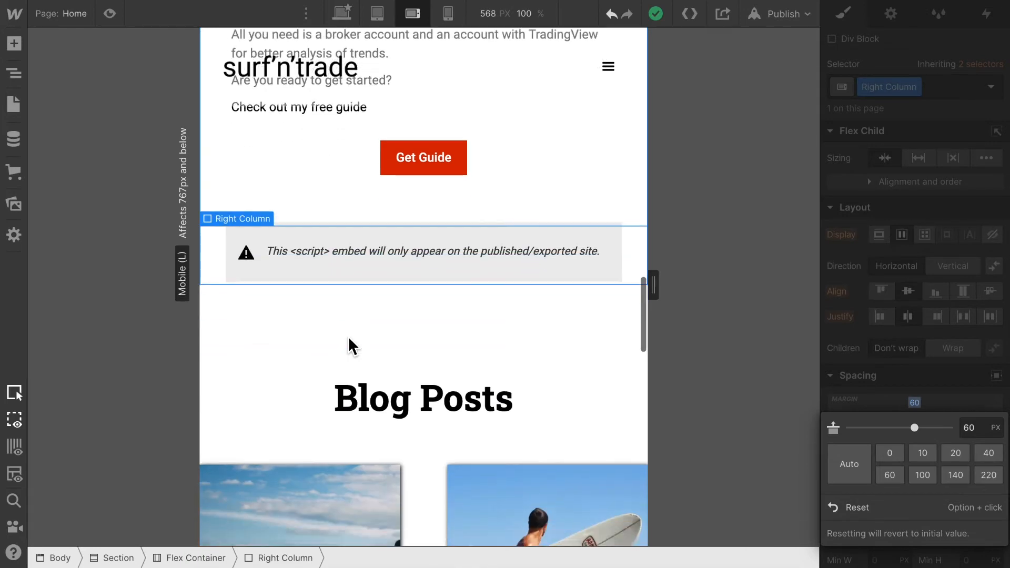
scroll(down, 3)
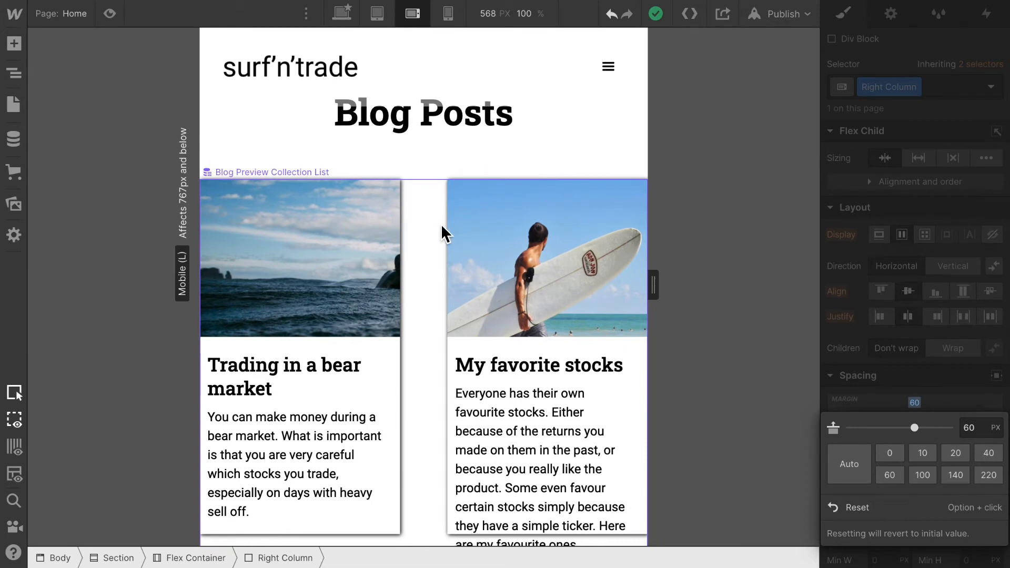
mouse_move(428, 302)
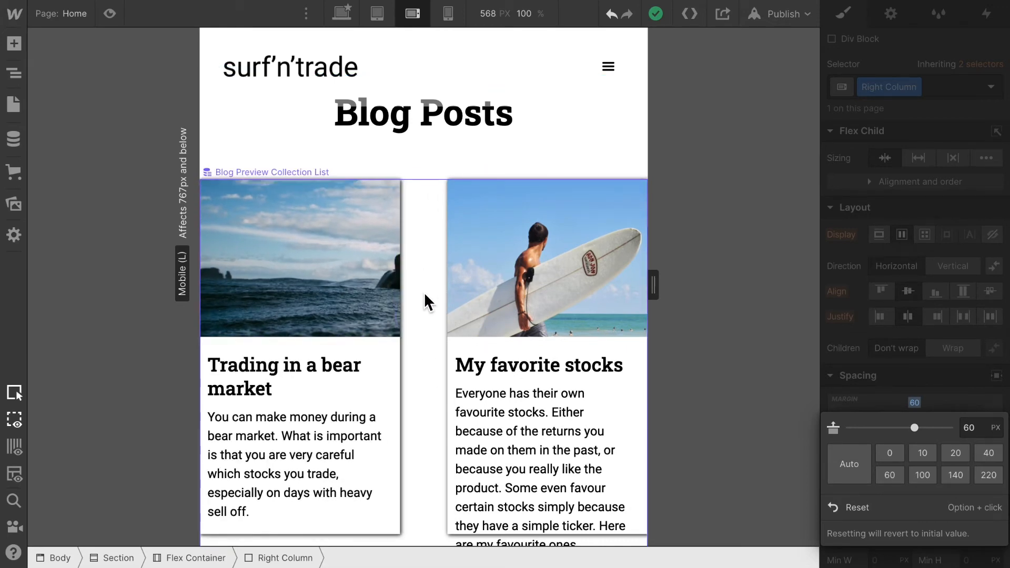
scroll(down, 3)
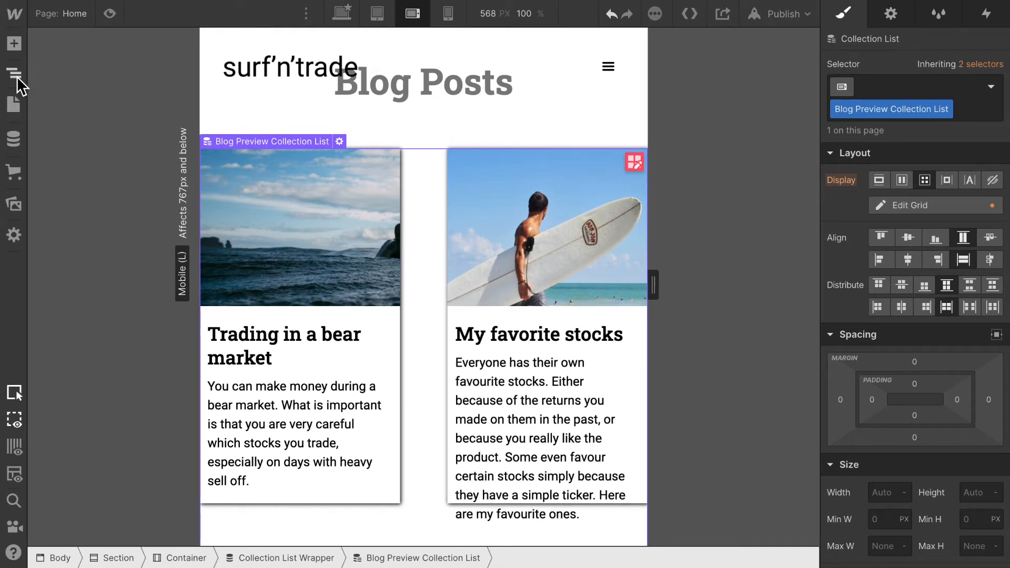
Delete the blog collection grid's second 1FR column, leaving a single column
click(14, 72)
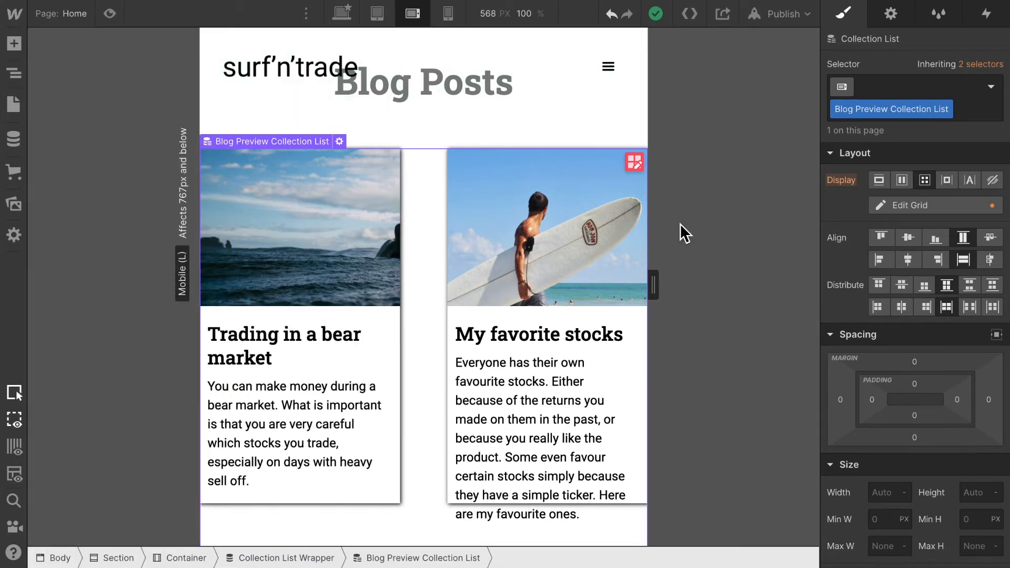
mouse_move(634, 162)
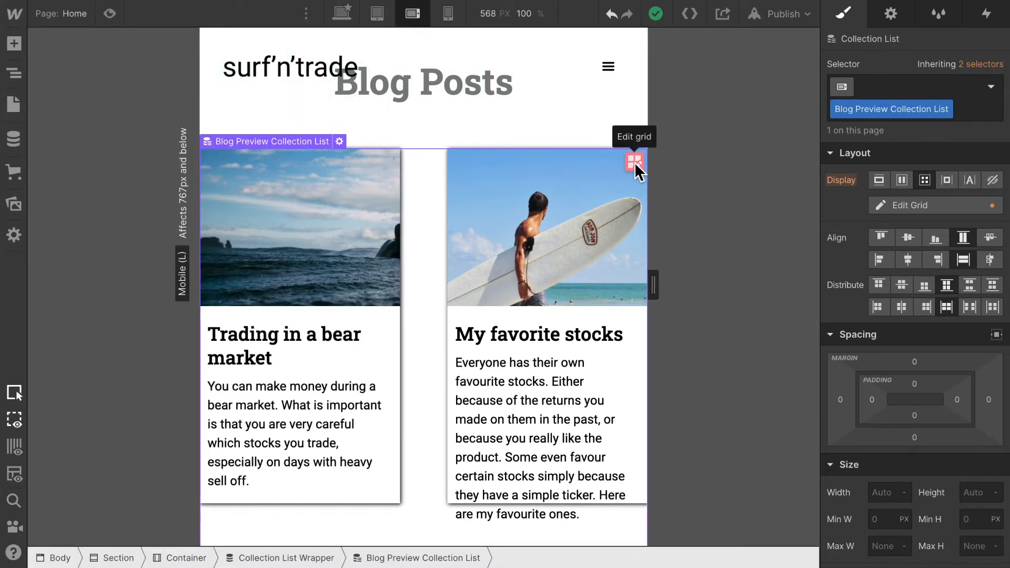
click(633, 161)
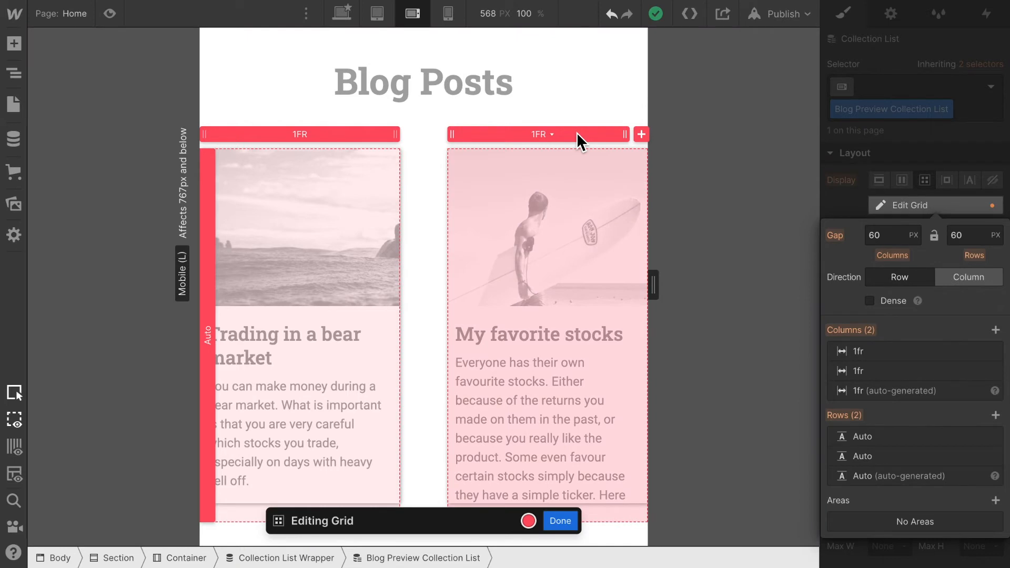
click(539, 134)
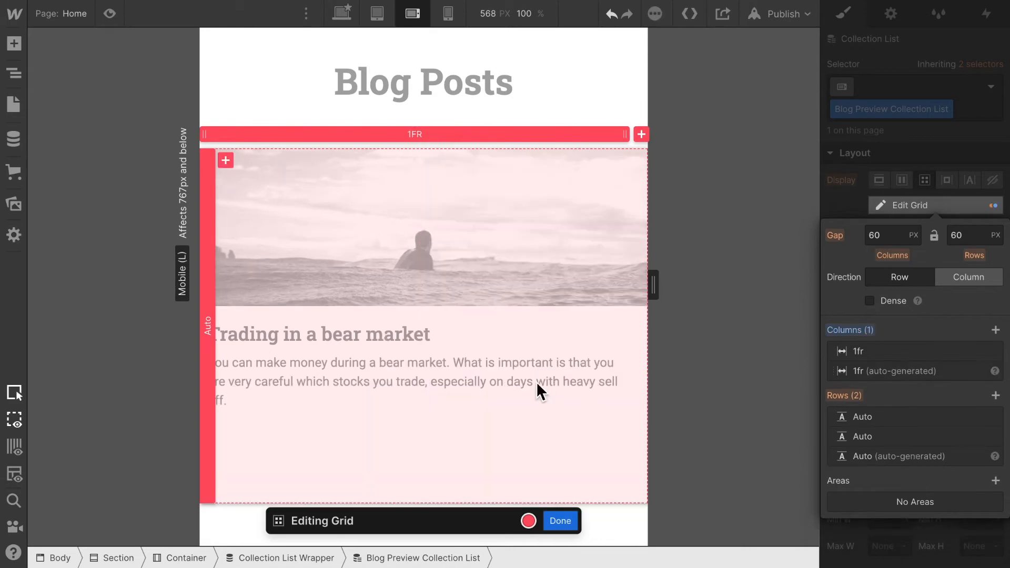
scroll(down, 3)
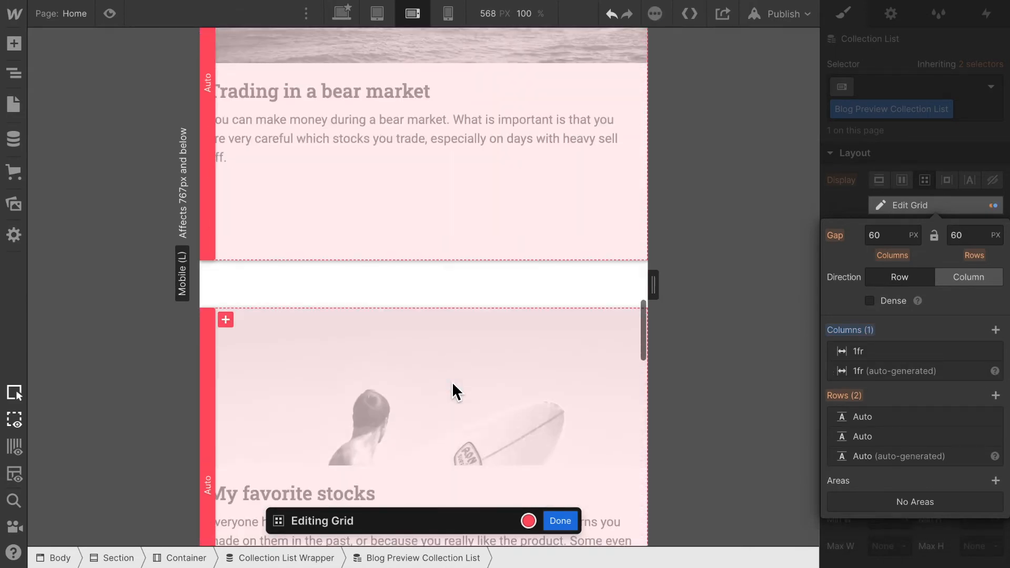
scroll(down, 3)
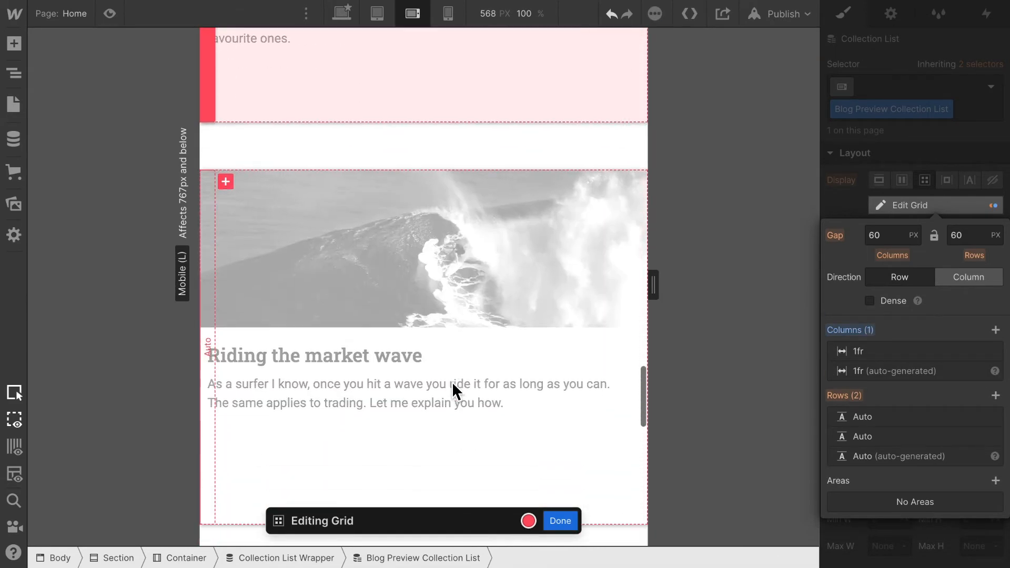
click(559, 520)
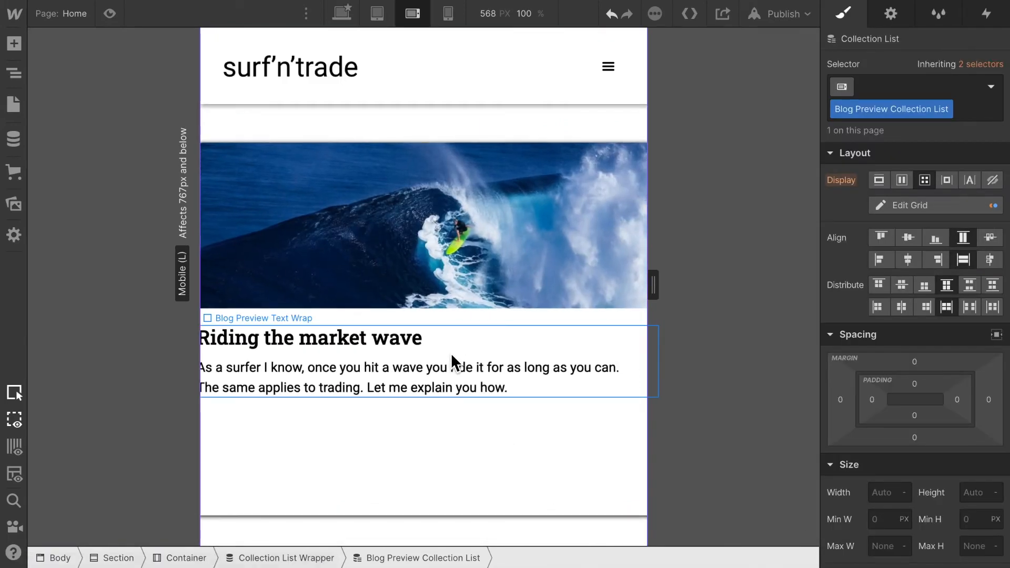
Set the Blog Post Preview Link height to 400 px and right margin to 10 px
scroll(down, 3)
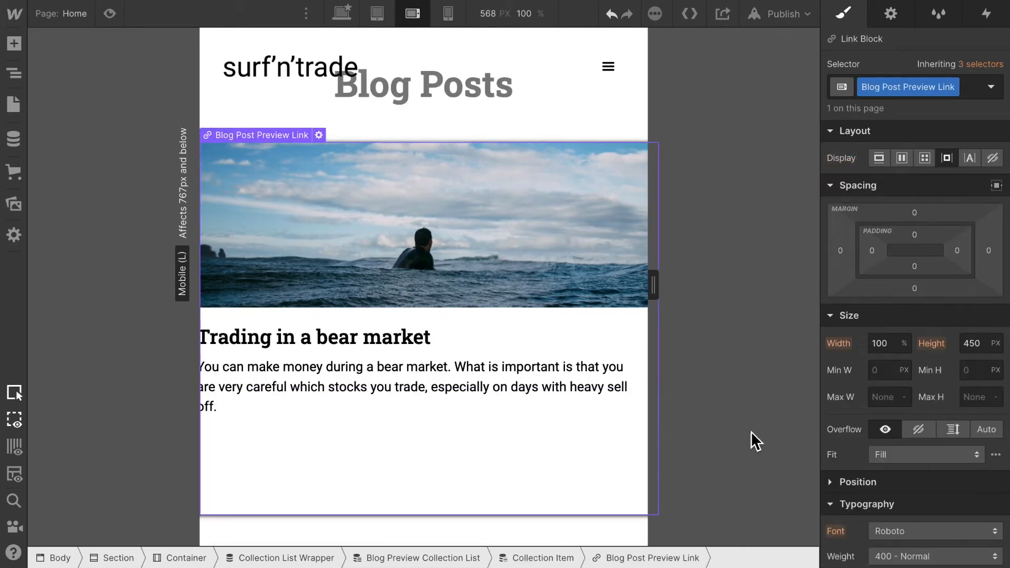
click(971, 342)
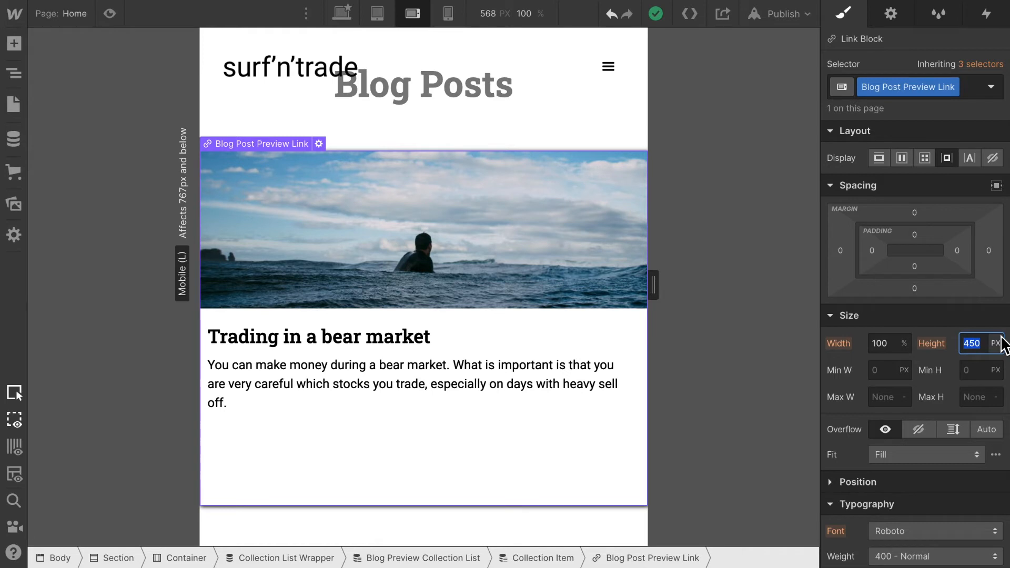
text(300)
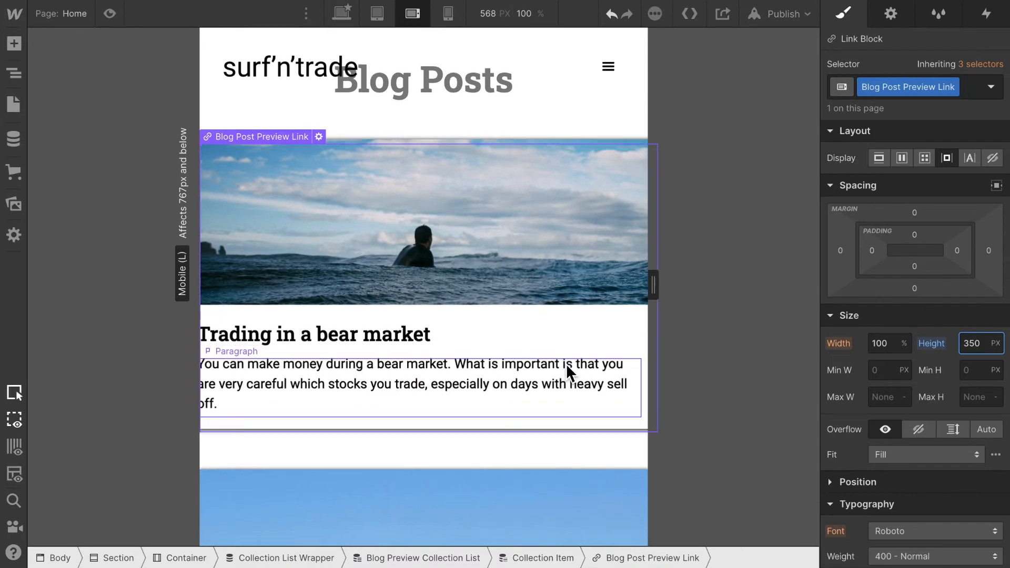
scroll(down, 3)
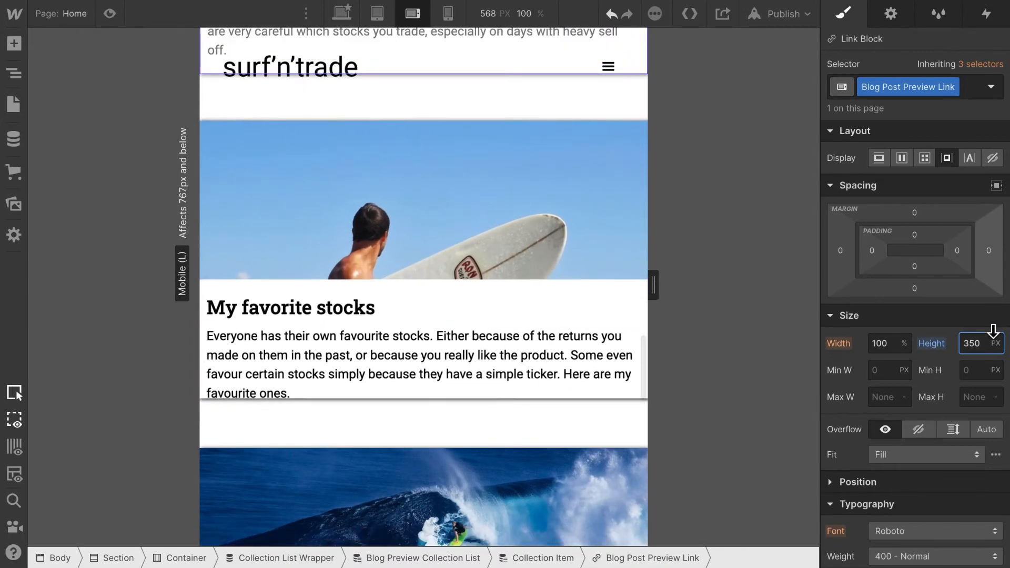
text(400)
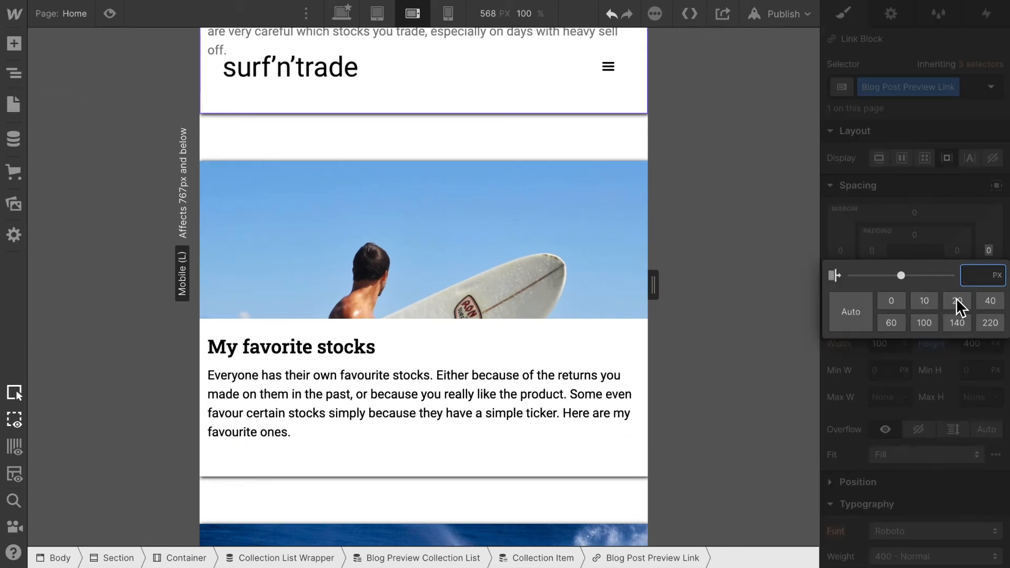
click(924, 301)
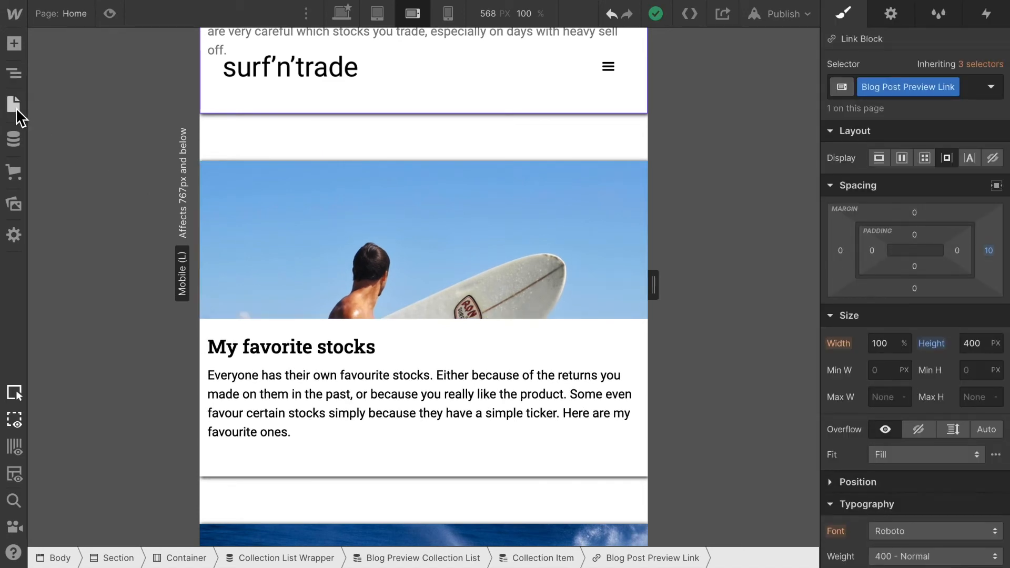
Select Blog Post Preview Link and set its left margin to 40, then 20
click(14, 73)
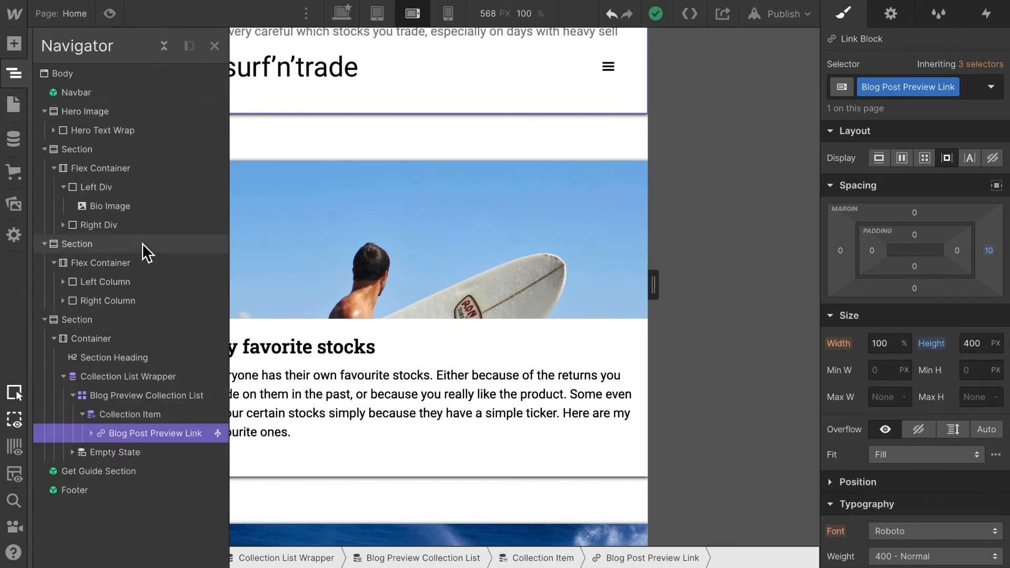
click(126, 414)
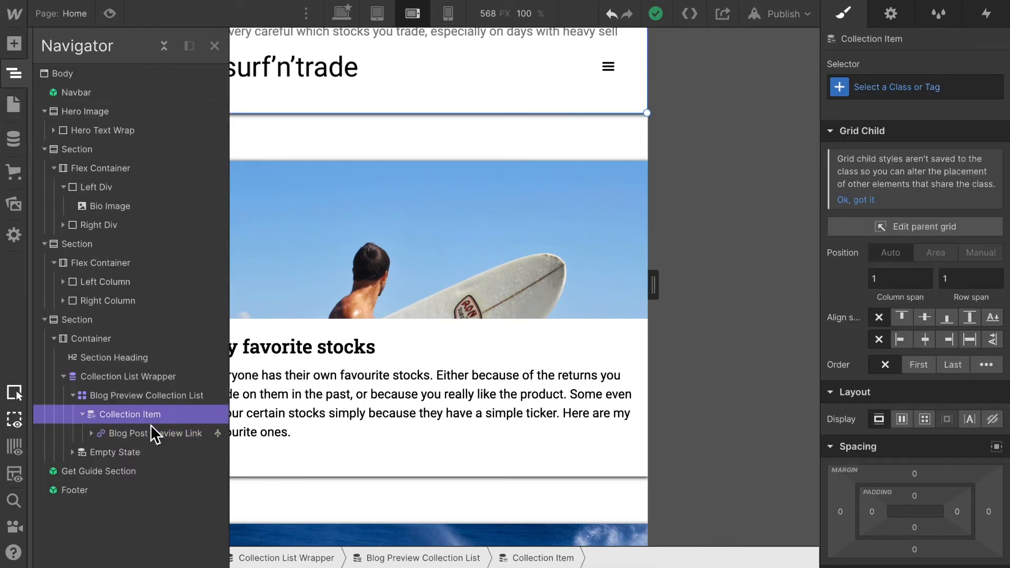
click(154, 433)
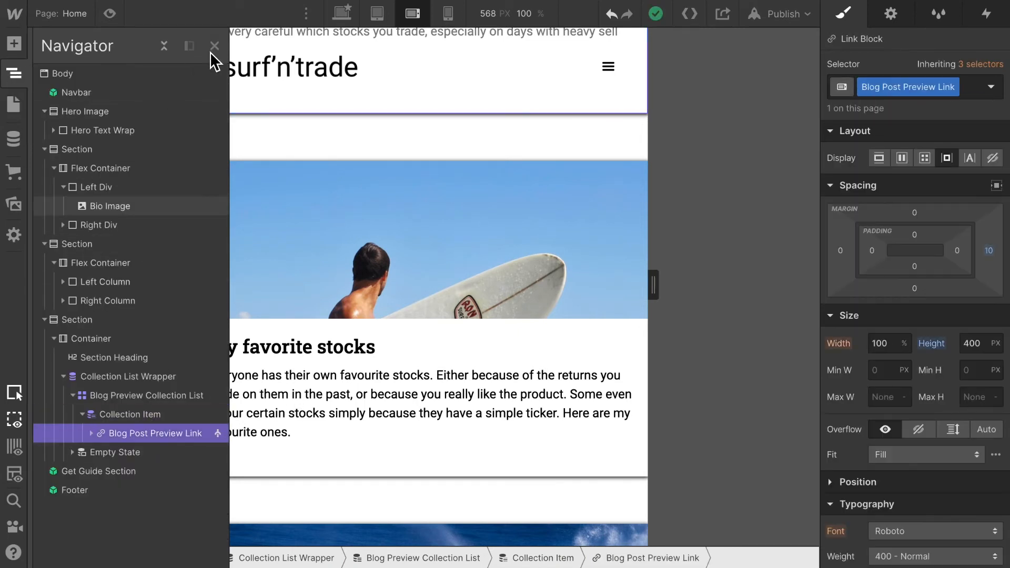
click(214, 45)
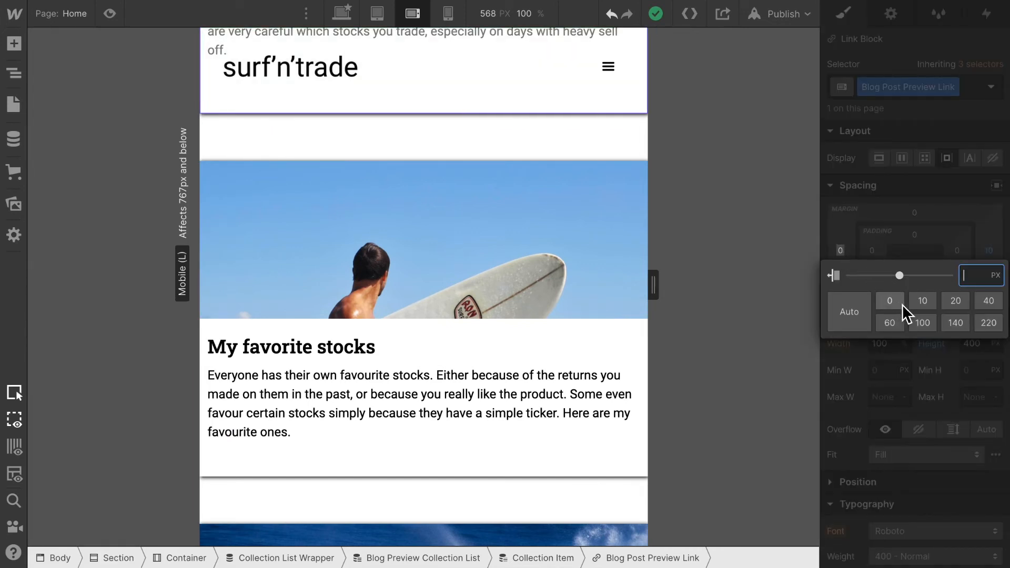
click(987, 301)
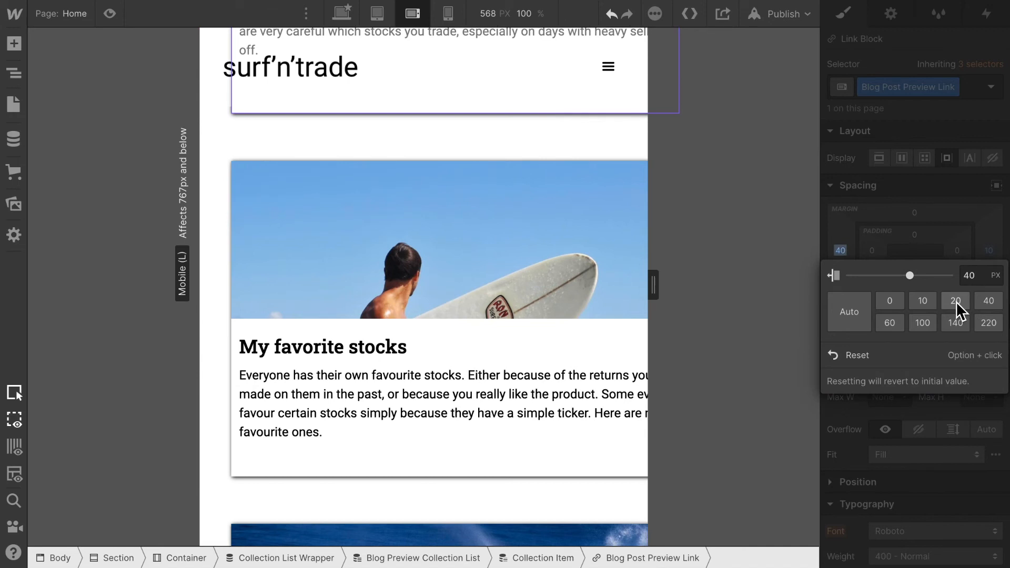
click(955, 301)
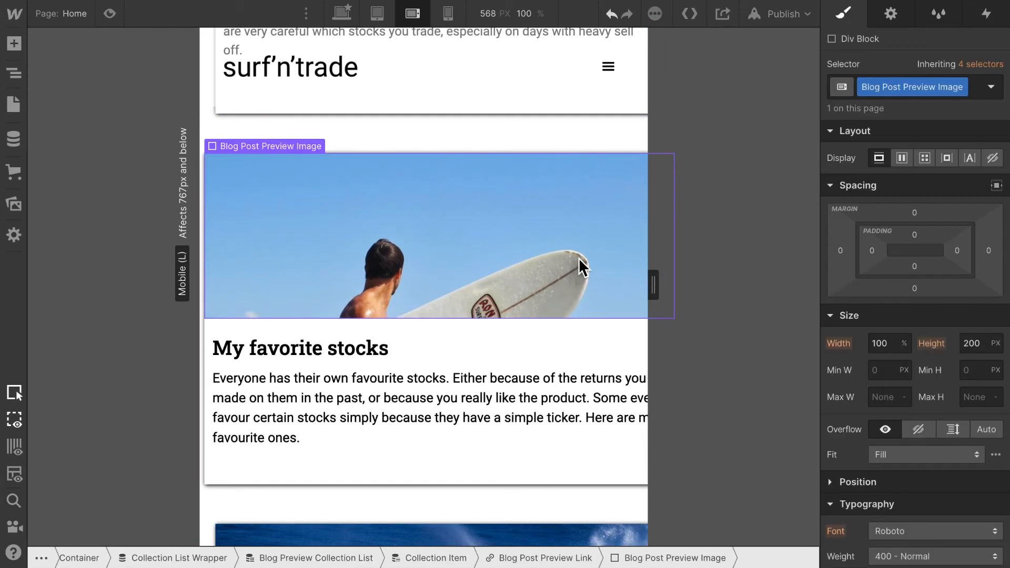
Adjust the post preview image's height and width values
click(972, 342)
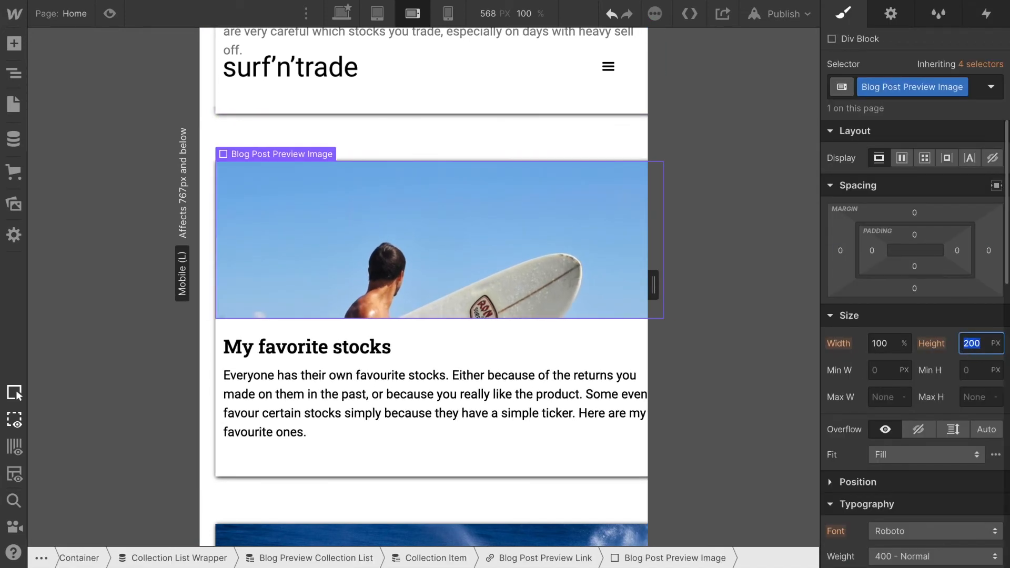
text(18)
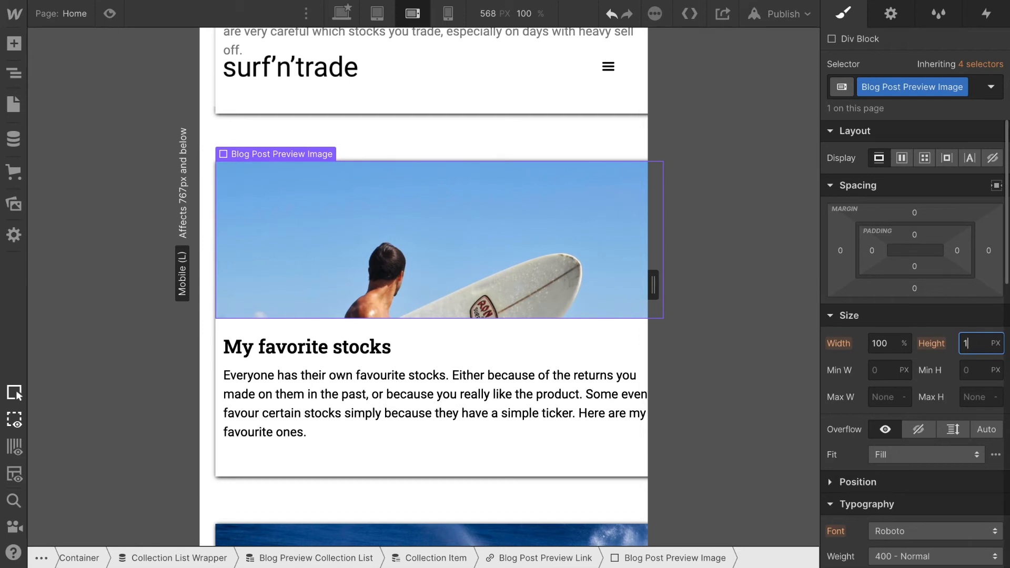
text(160)
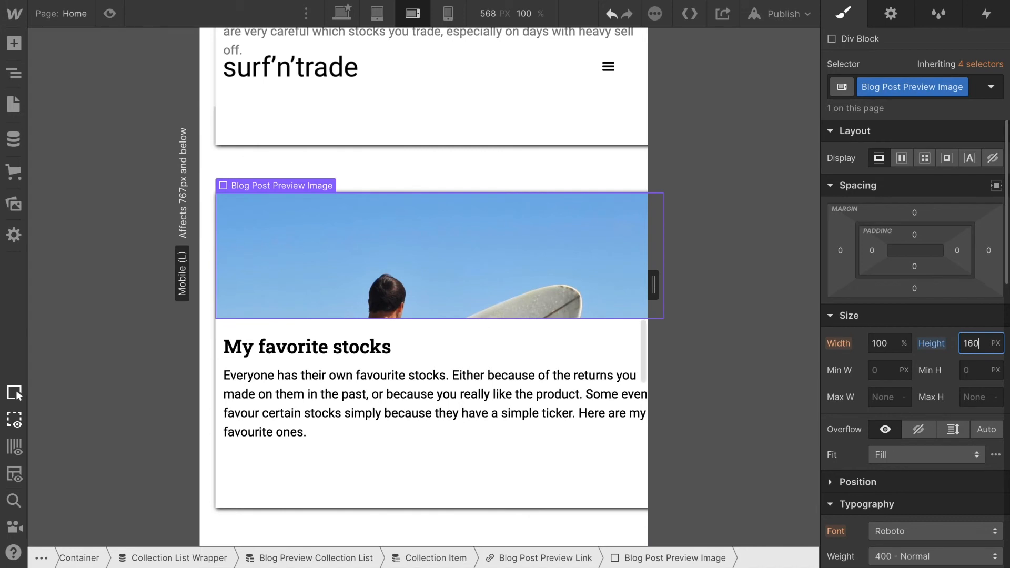
text(200)
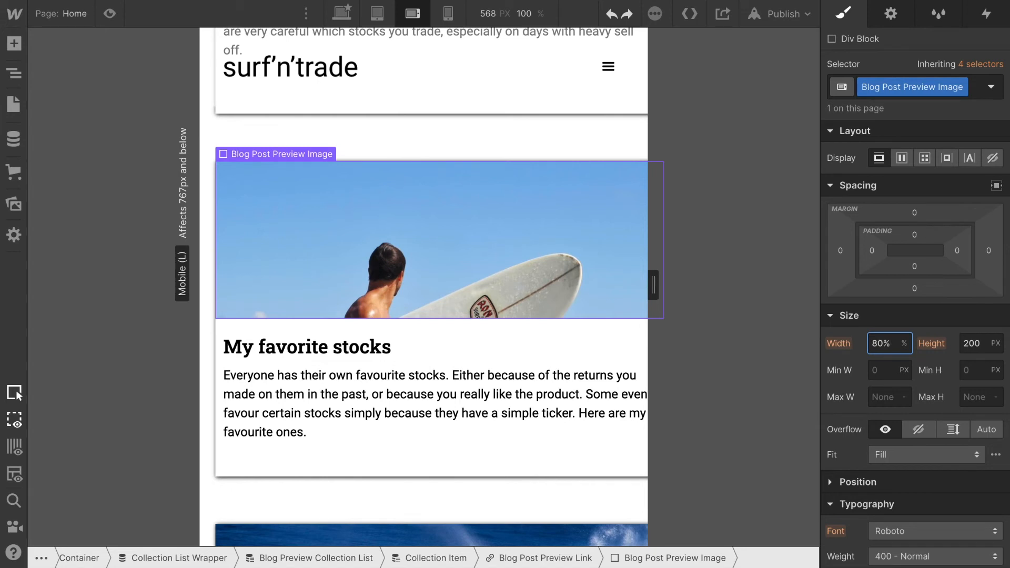
text(80)
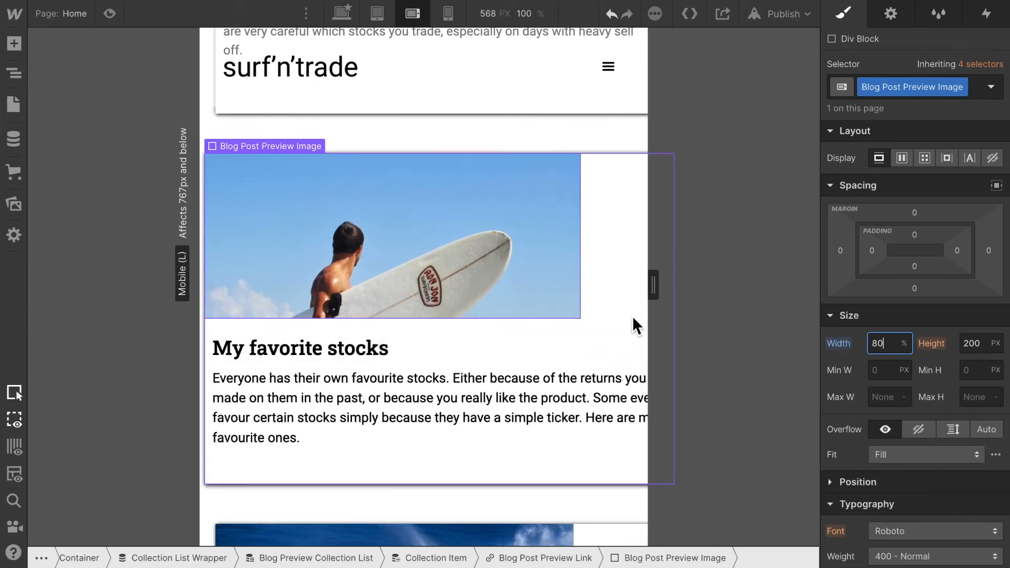
text(100)
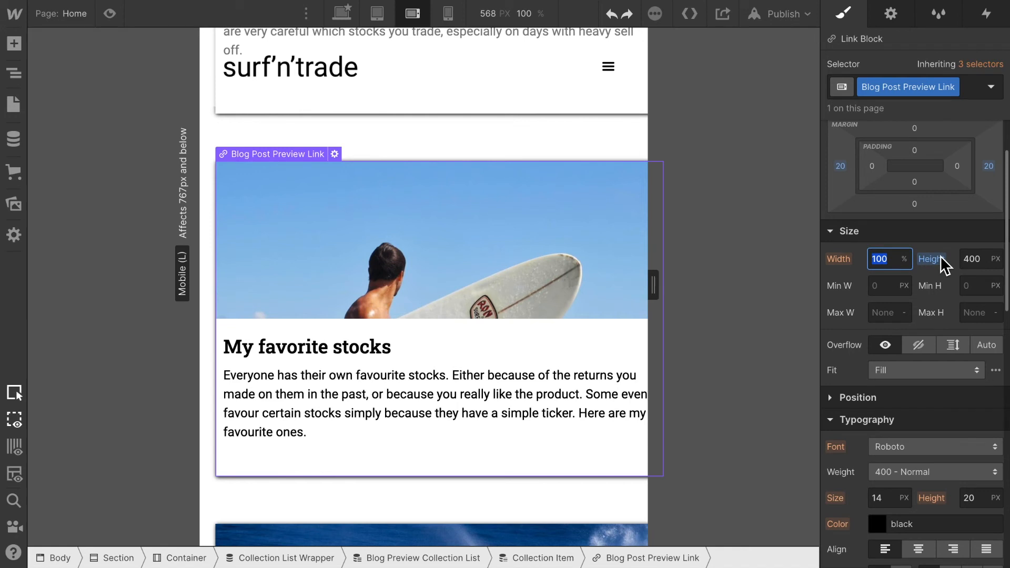
Set the blog card width to 90% with 5% left and right margins
text(80)
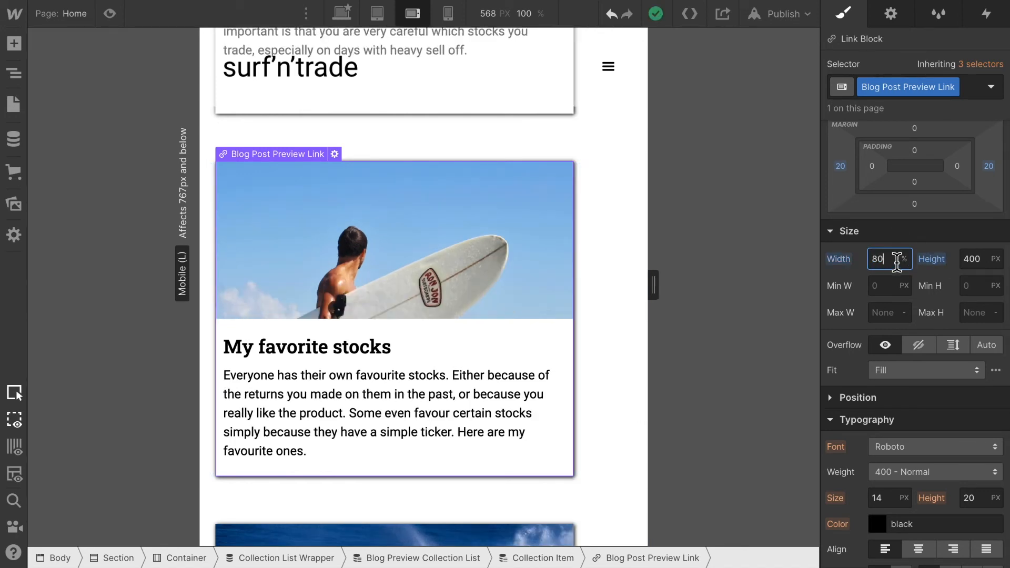
text(90)
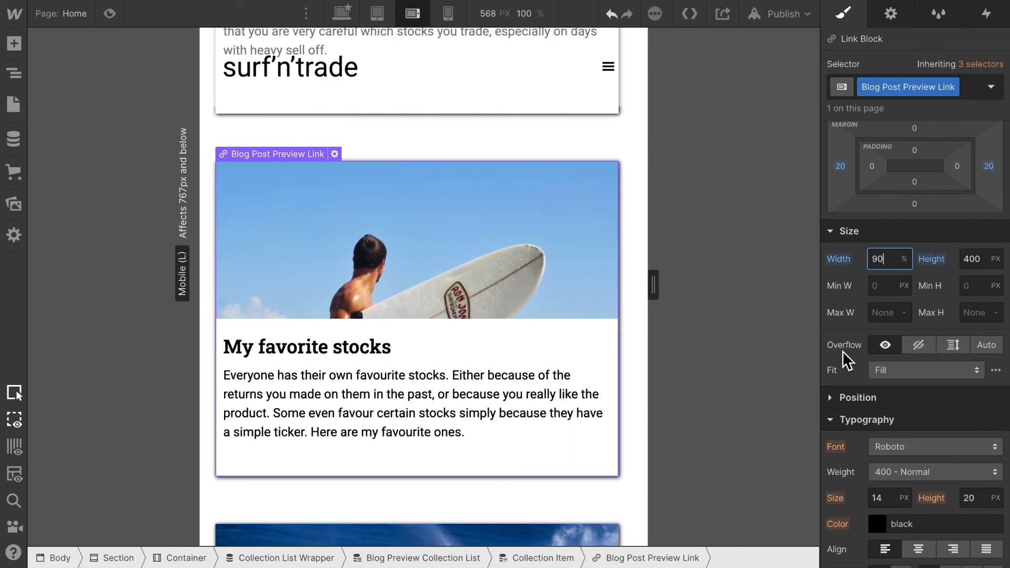
mouse_move(728, 270)
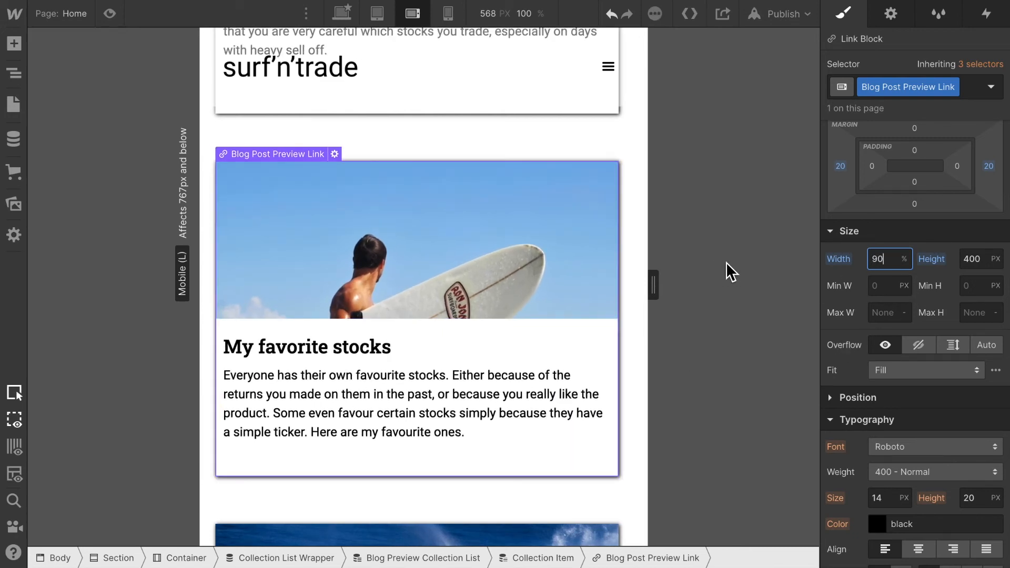
mouse_move(783, 278)
text(5)
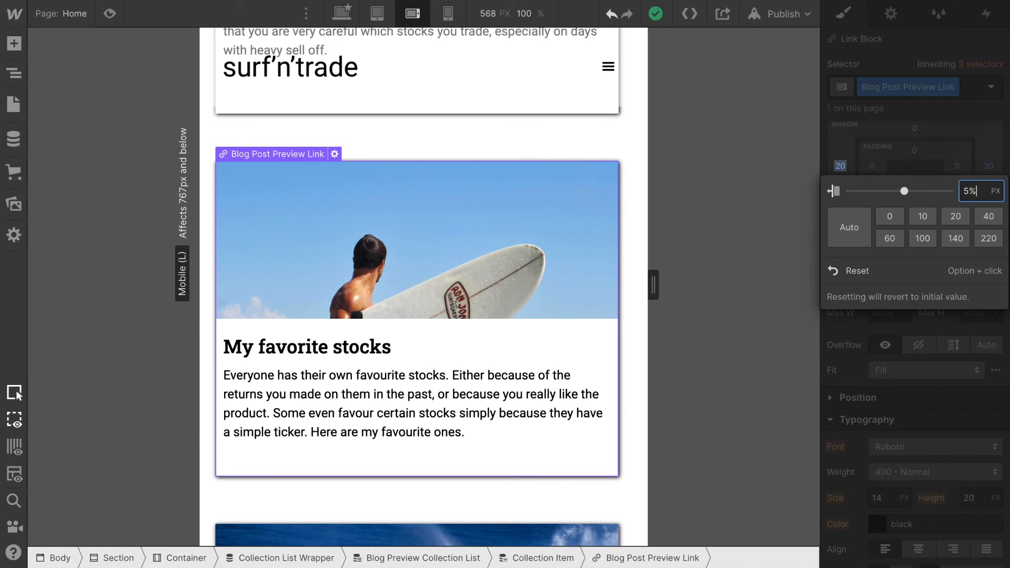
click(988, 166)
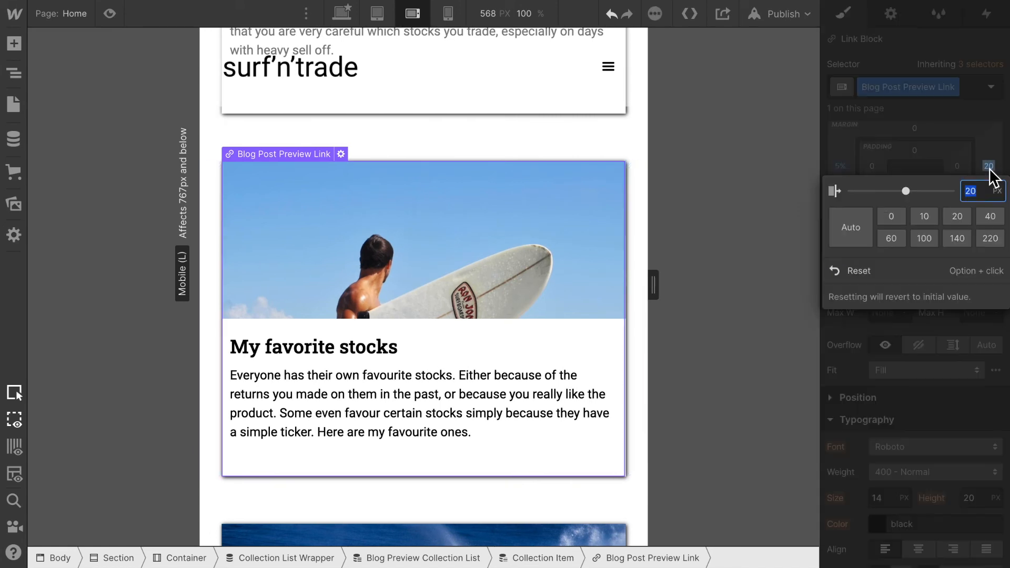
text(5%)
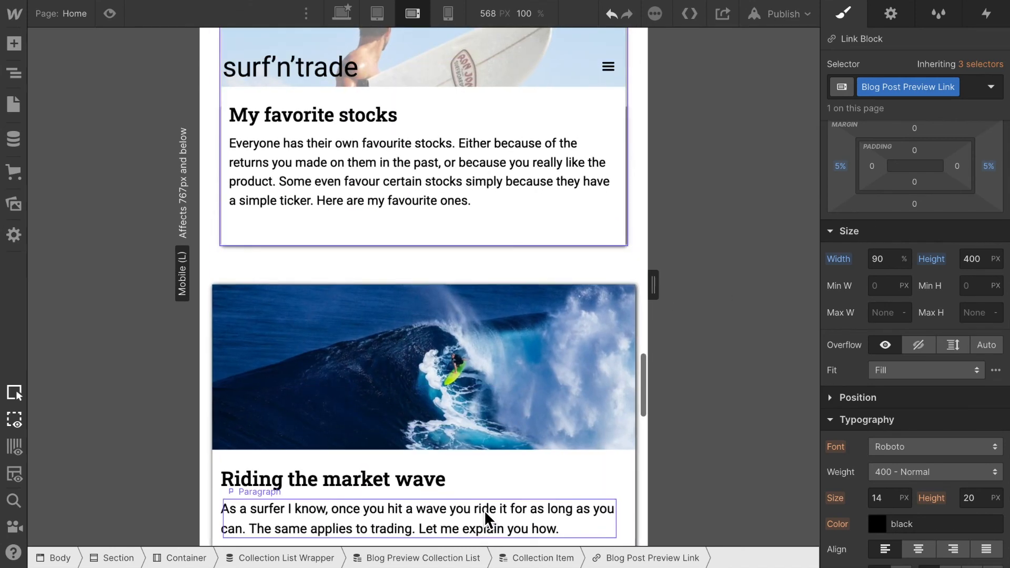
scroll(down, 3)
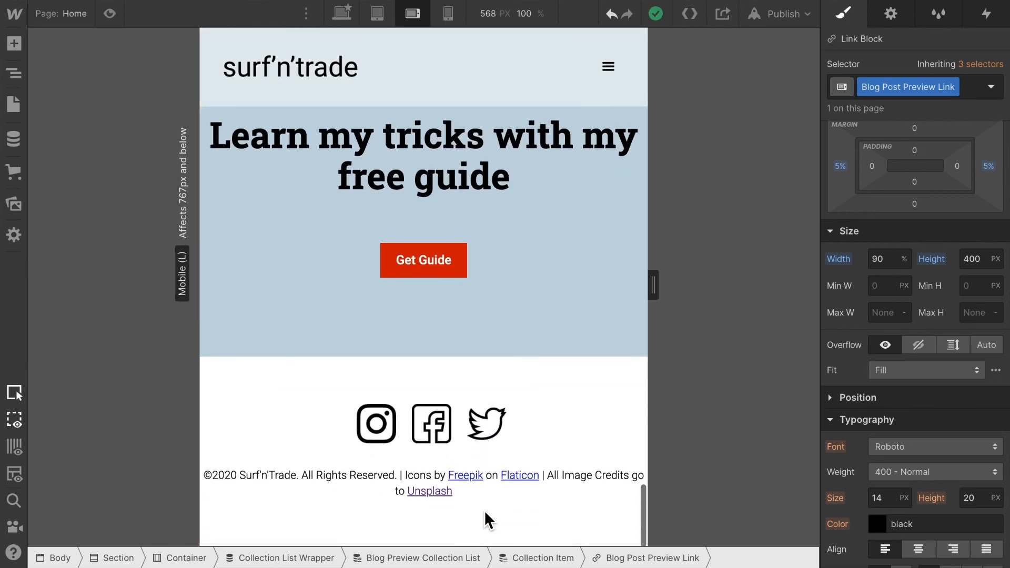
scroll(down, 3)
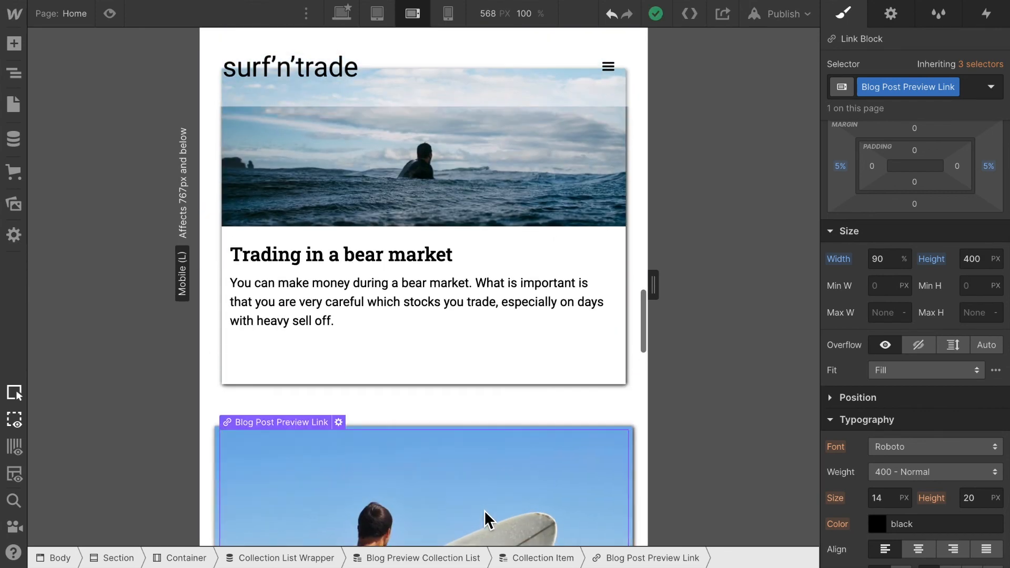
scroll(down, 3)
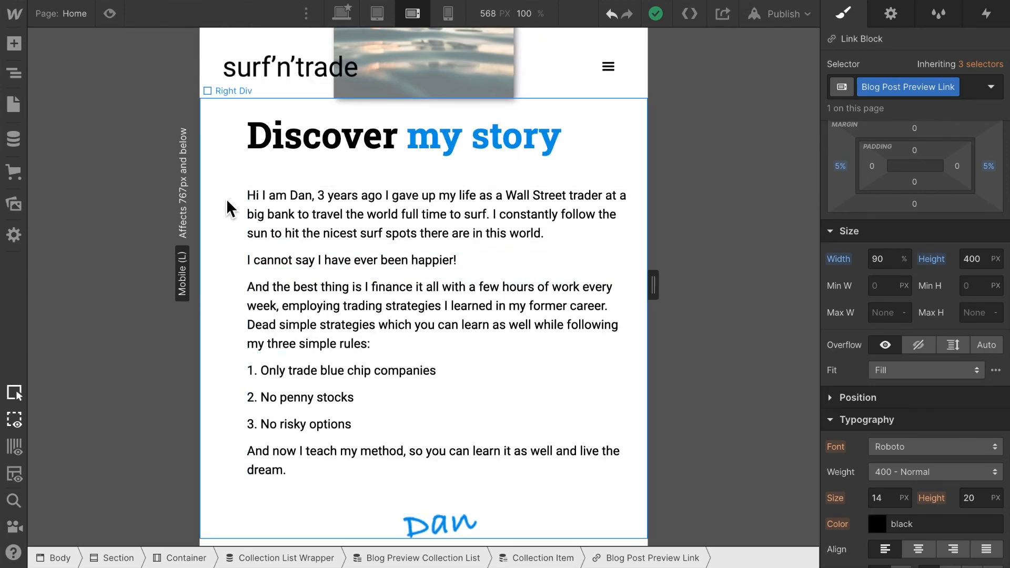
click(233, 90)
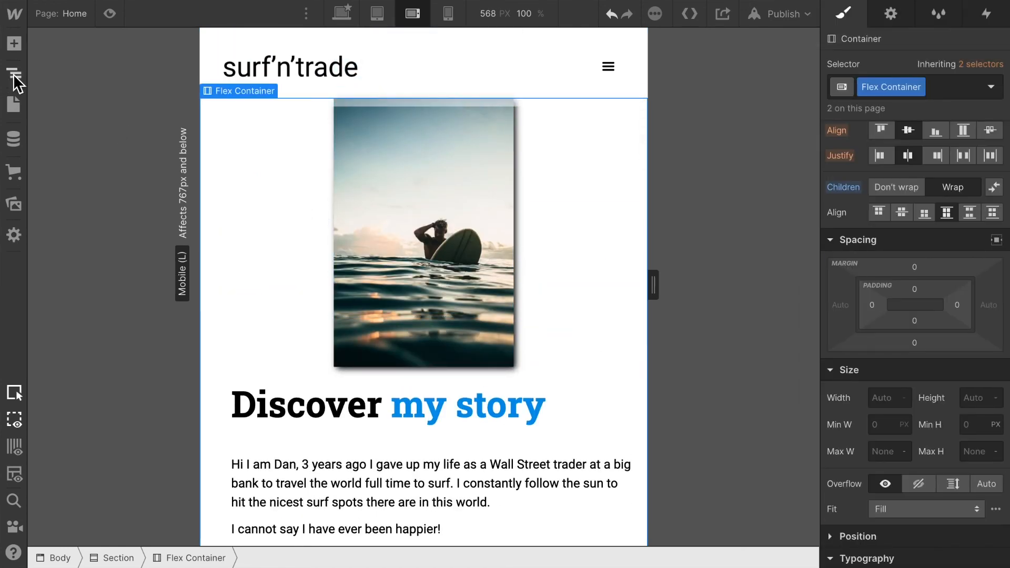
click(14, 76)
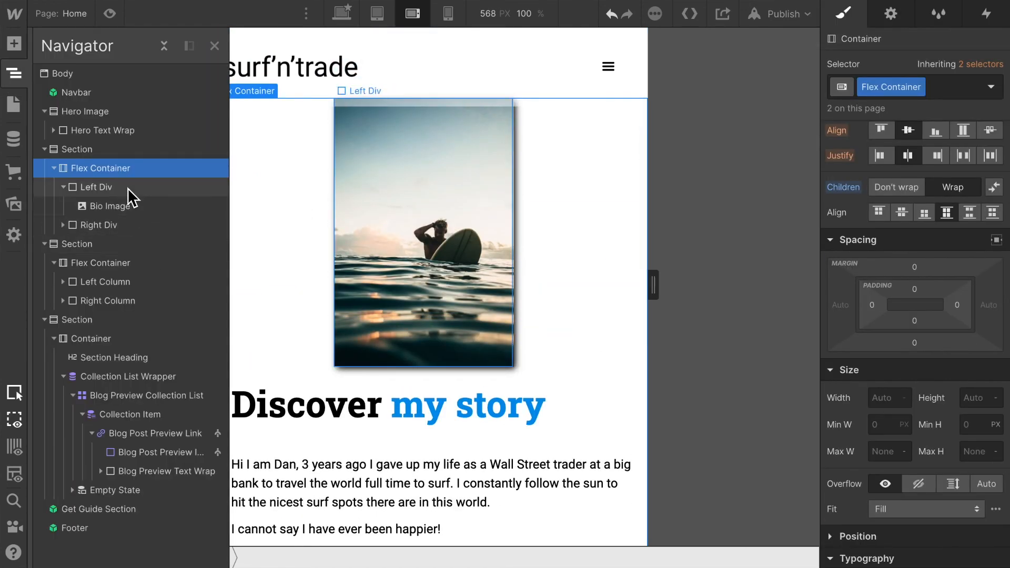
click(93, 186)
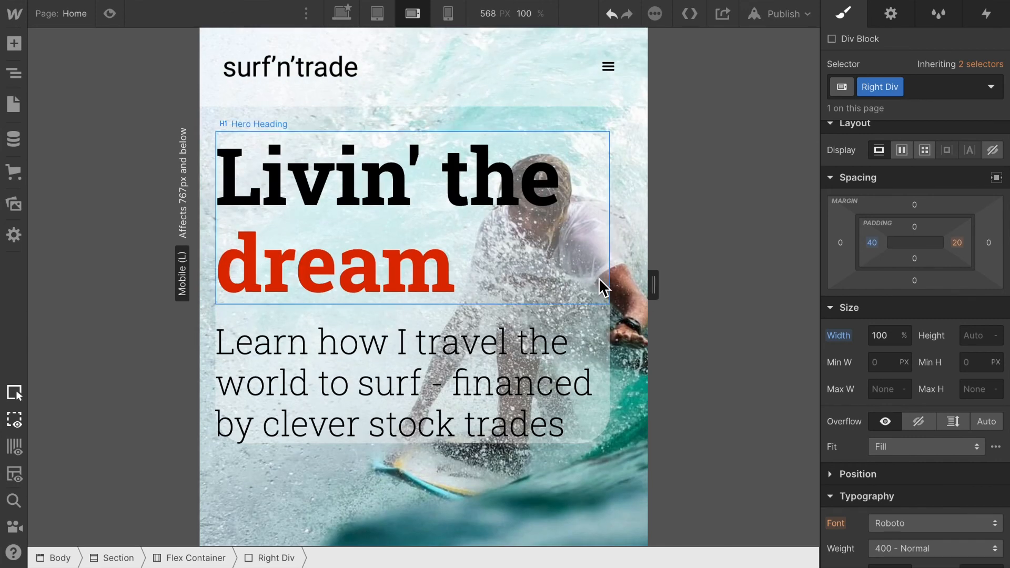
mouse_move(414, 217)
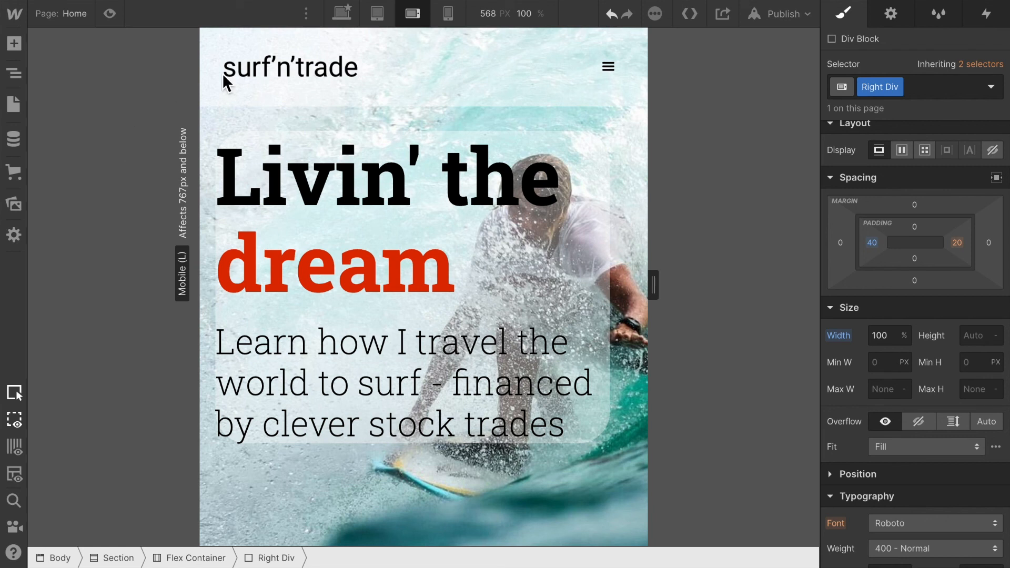
Publish the site to Selected Domains, including surfntrade.webflow.io
click(784, 13)
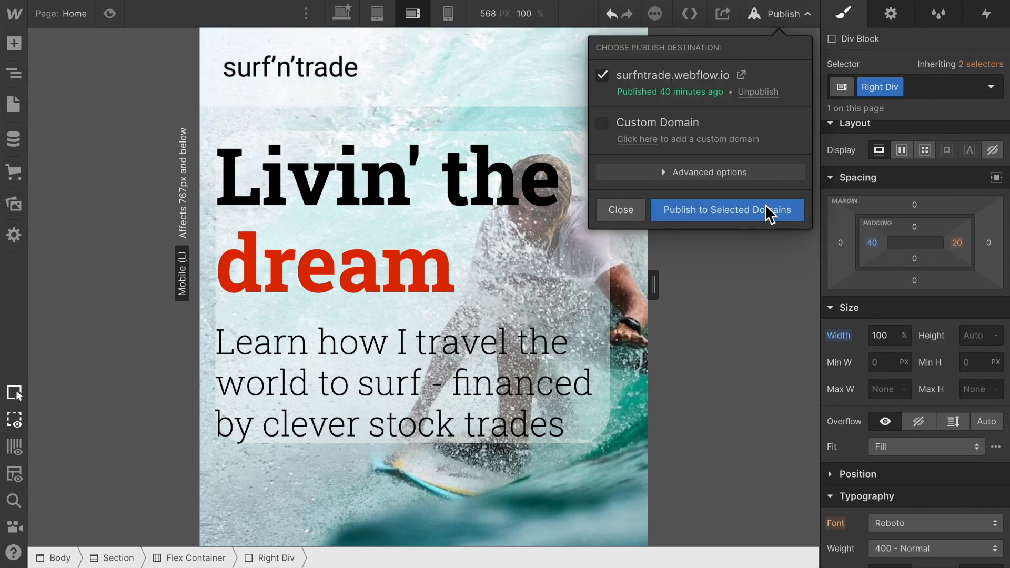
click(727, 209)
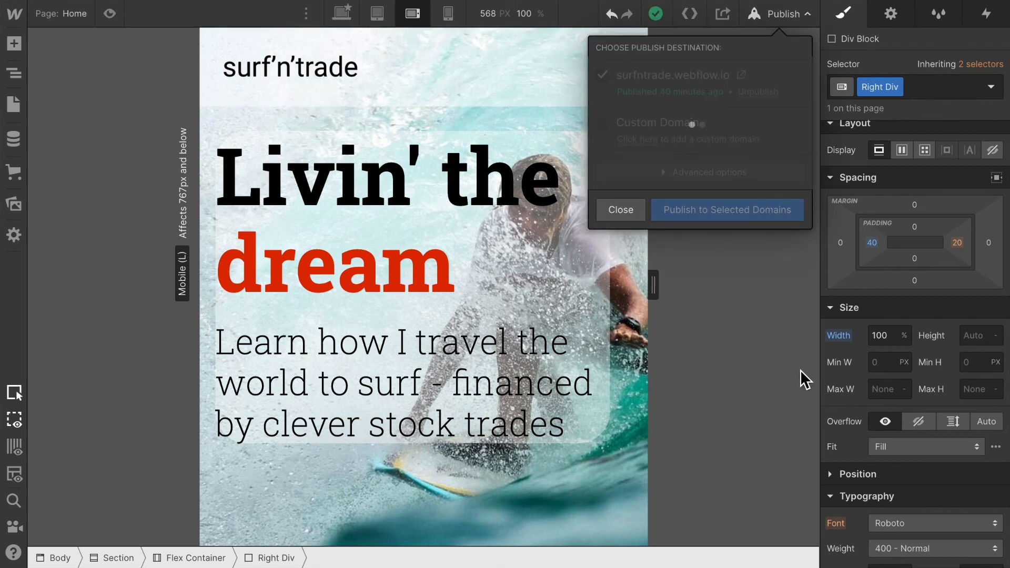
click(726, 210)
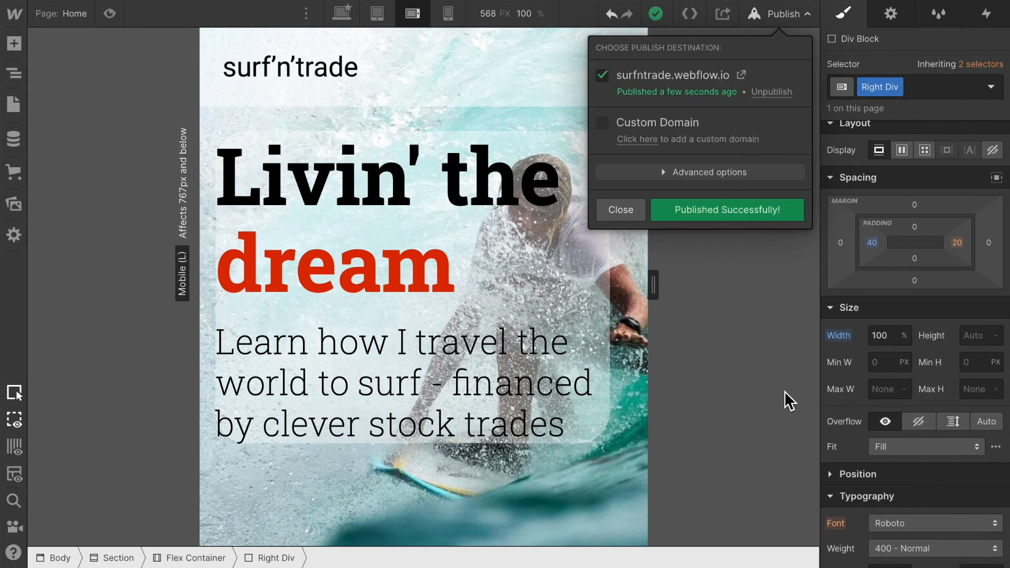